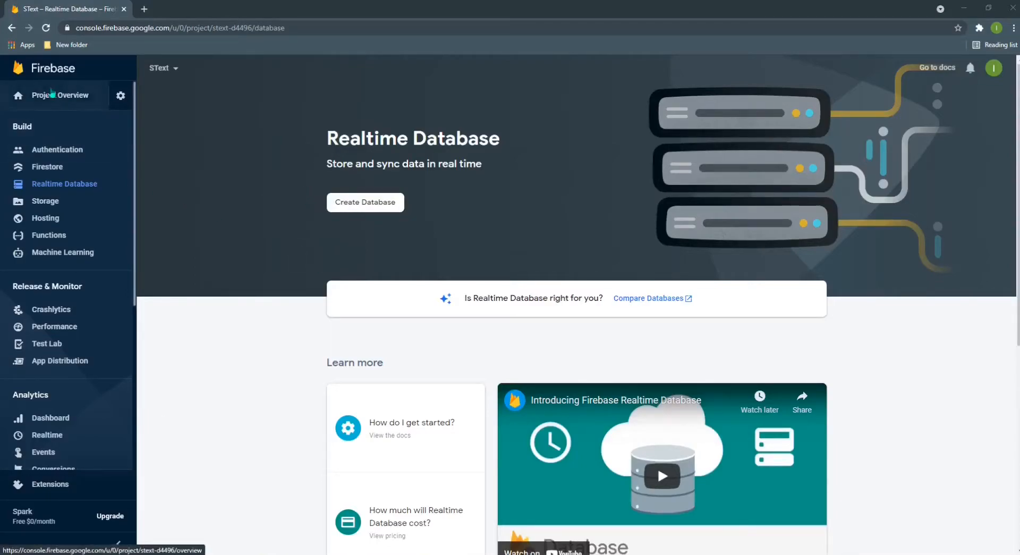
mouse_move(252, 128)
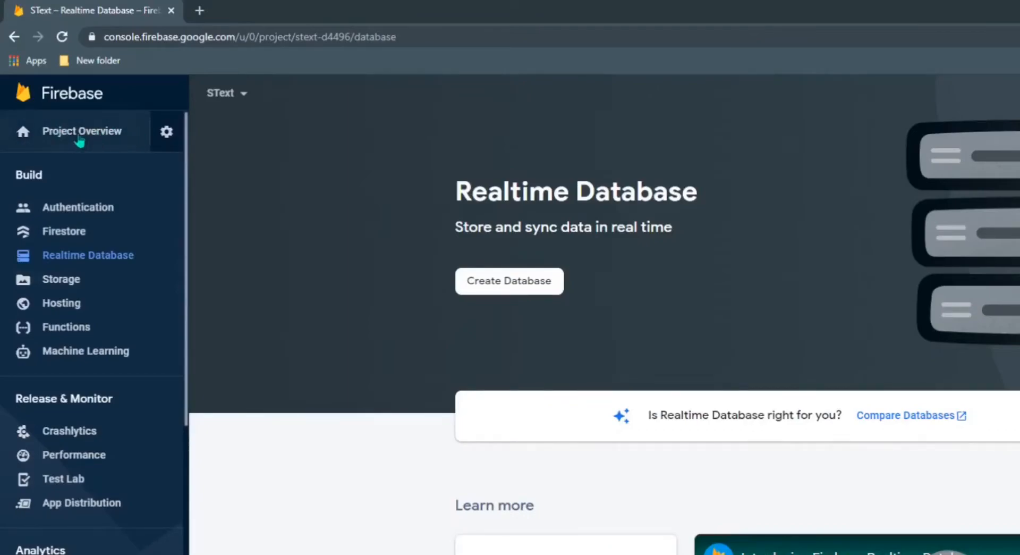
mouse_move(78, 261)
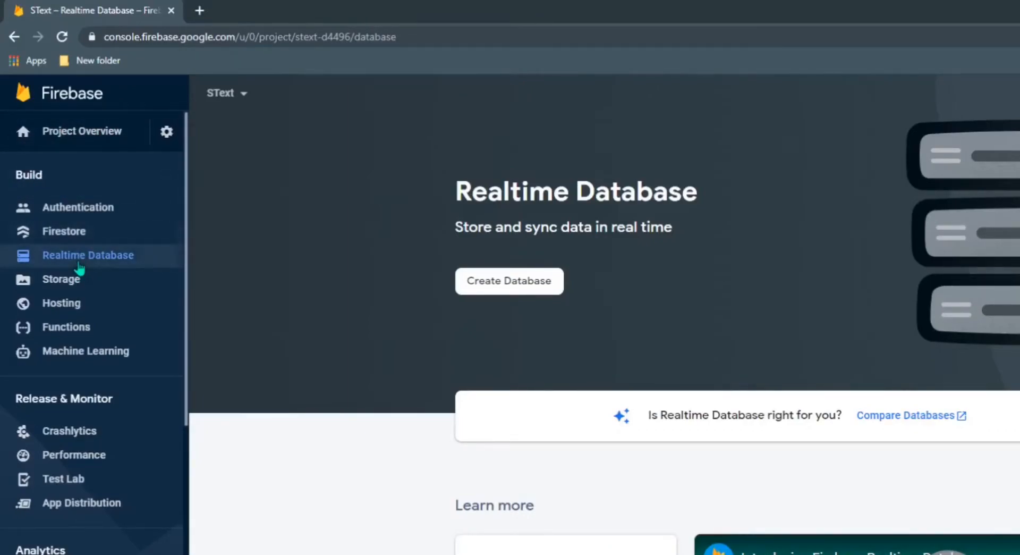
mouse_move(115, 264)
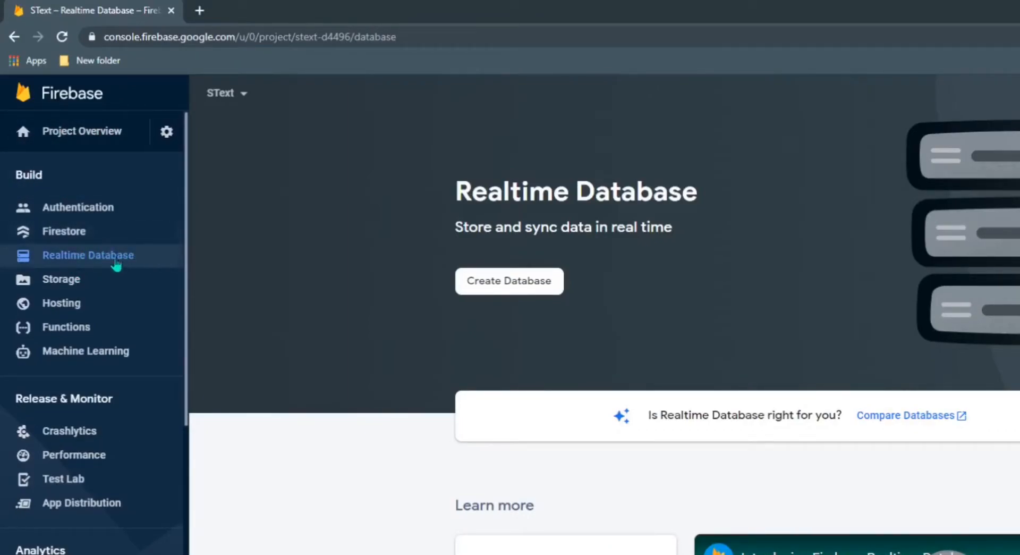
mouse_move(524, 290)
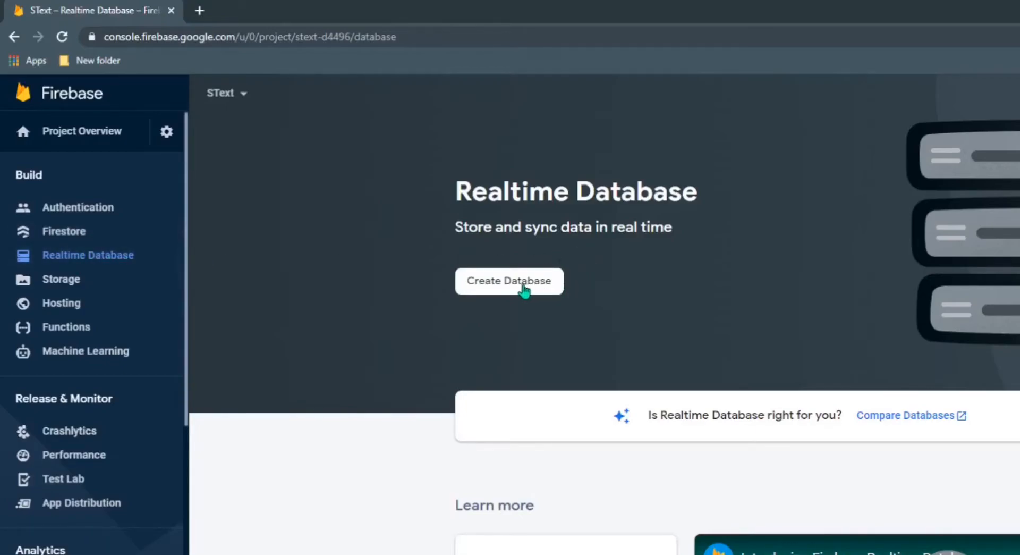
- Create a Realtime Database in Singapore (asia-southeast1) with test-mode security rules
left_click(509, 281)
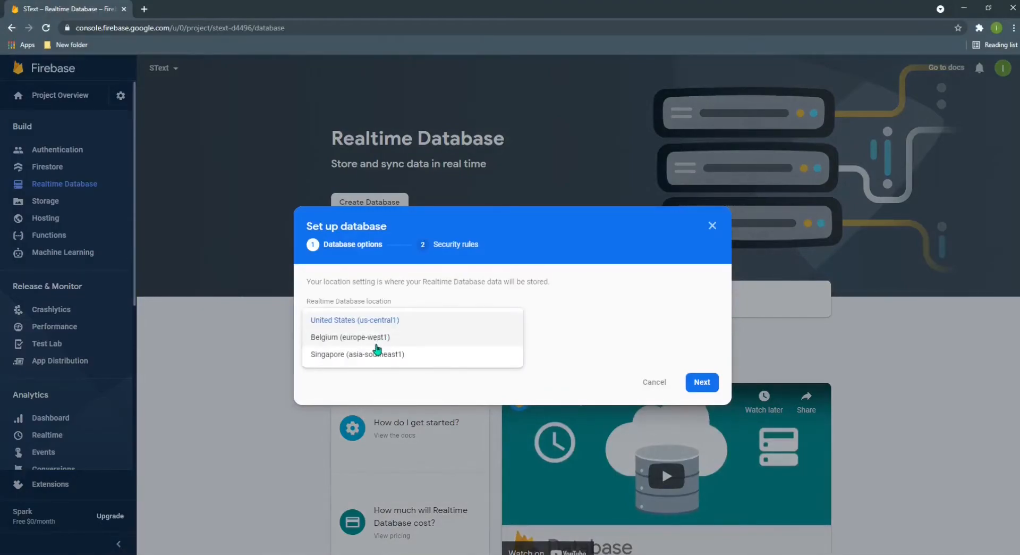
left_click(356, 354)
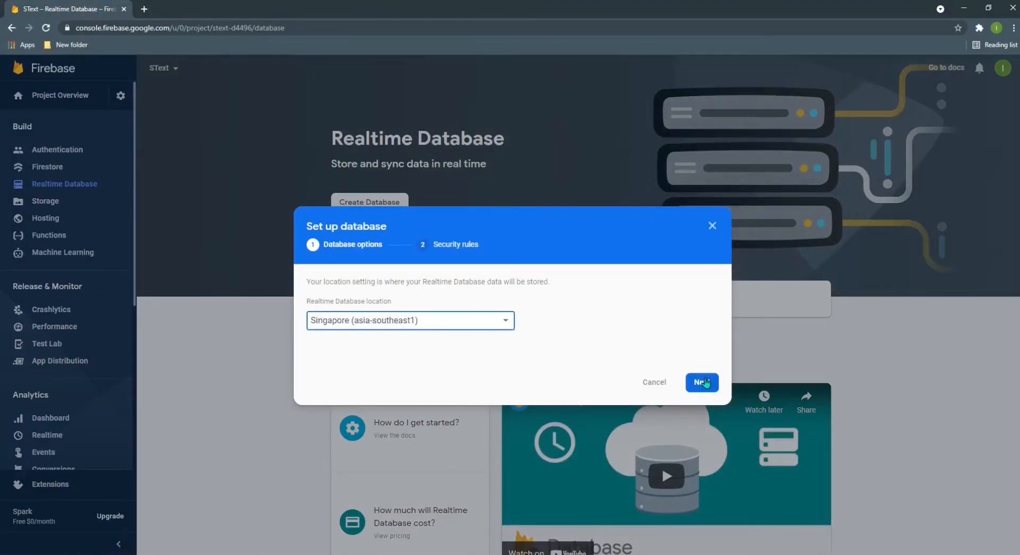
left_click(702, 382)
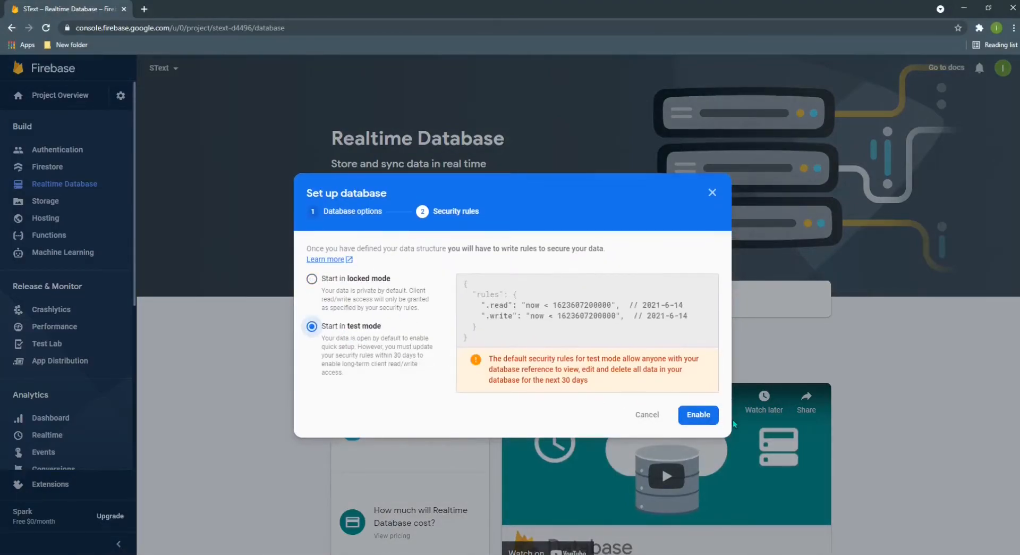
left_click(698, 415)
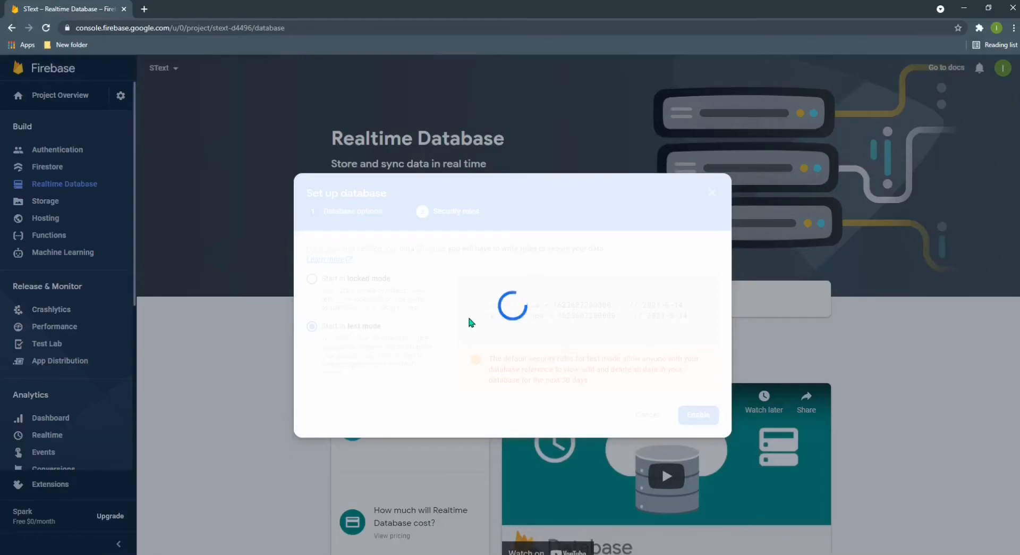
left_click(697, 415)
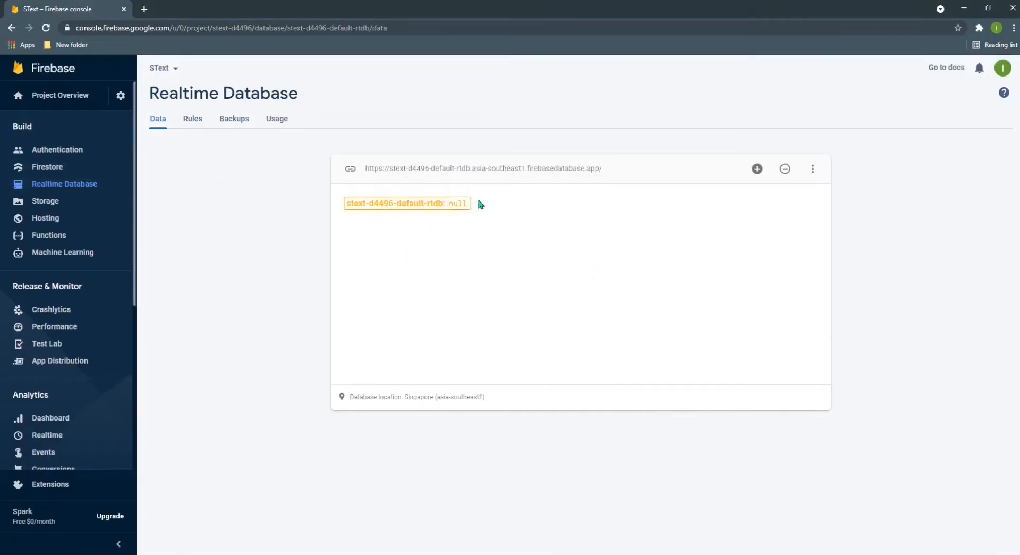
- Select the empty root value, then bring up the gear menu beside Project Overview
left_click(464, 249)
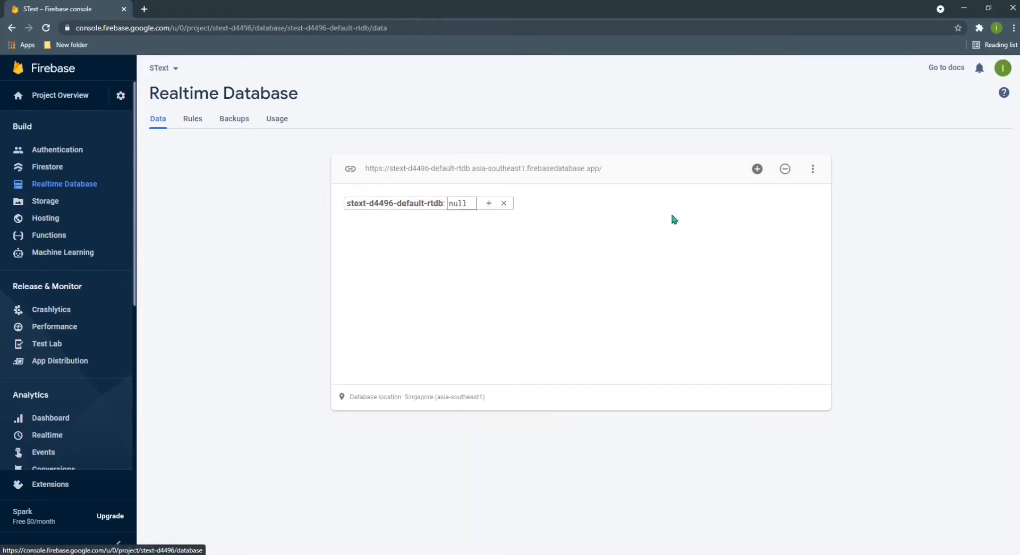
mouse_move(628, 230)
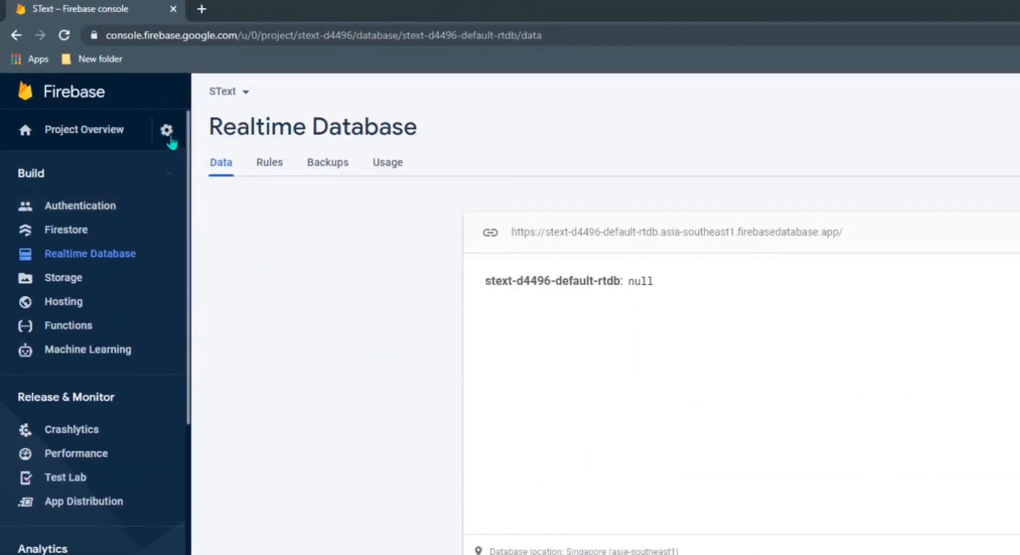
left_click(168, 130)
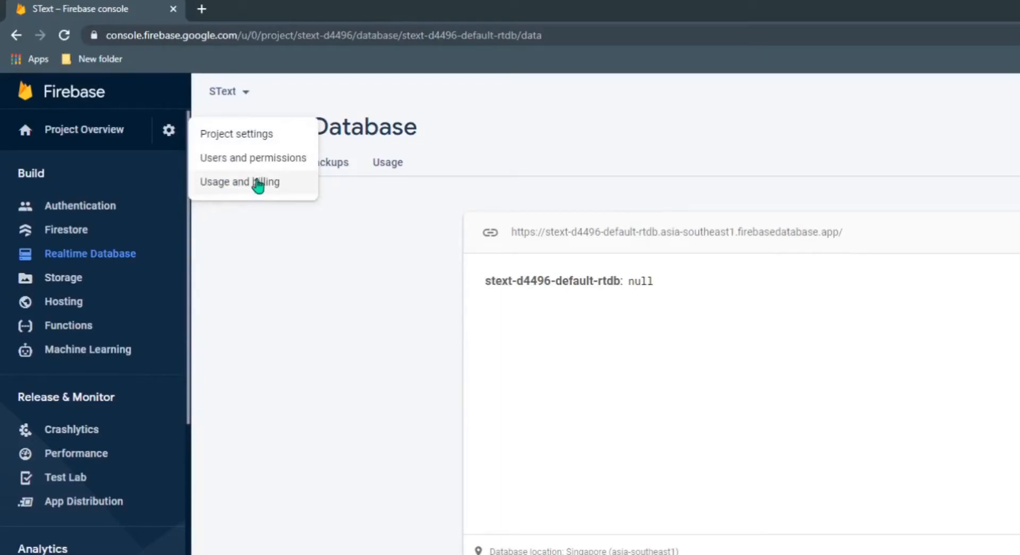
mouse_move(261, 124)
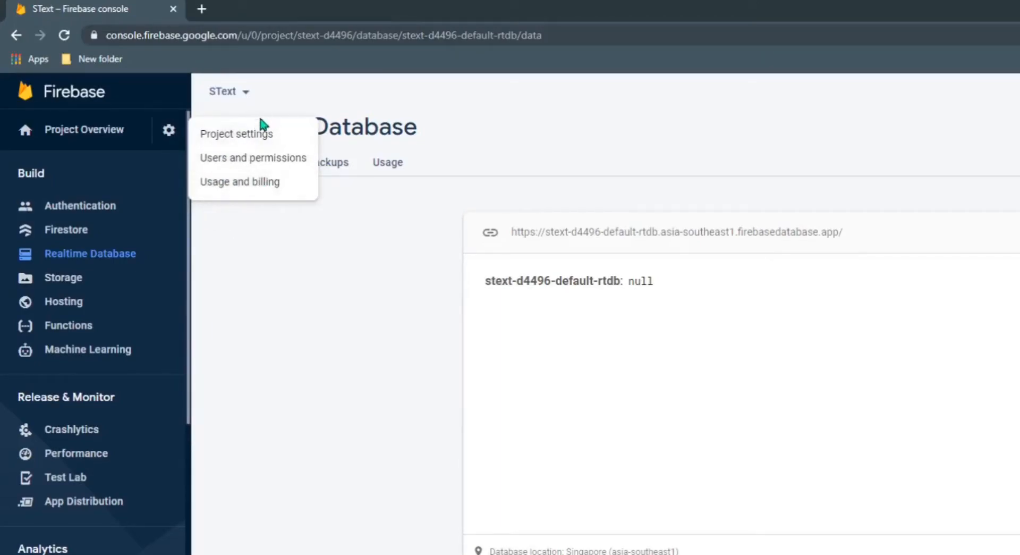
mouse_move(252, 158)
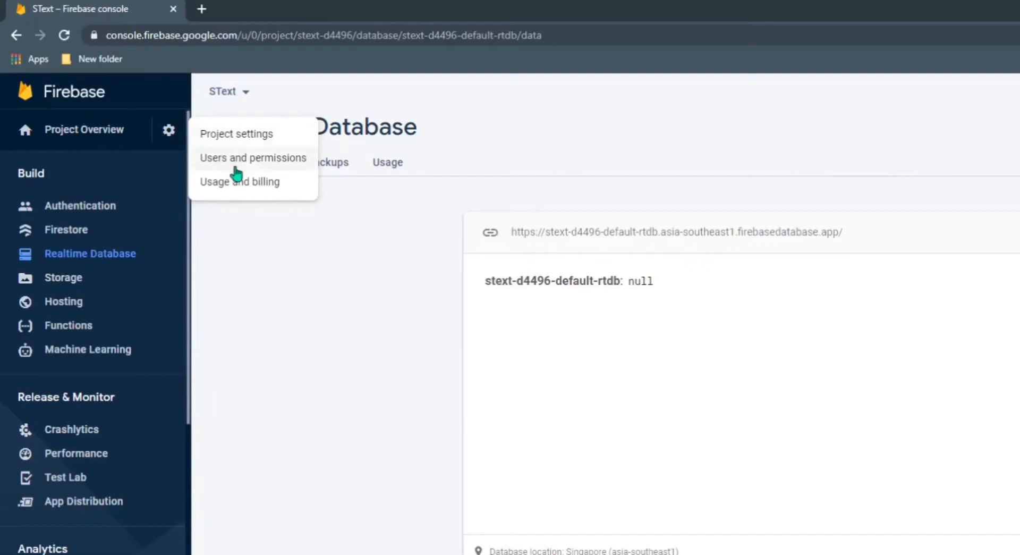
mouse_move(238, 136)
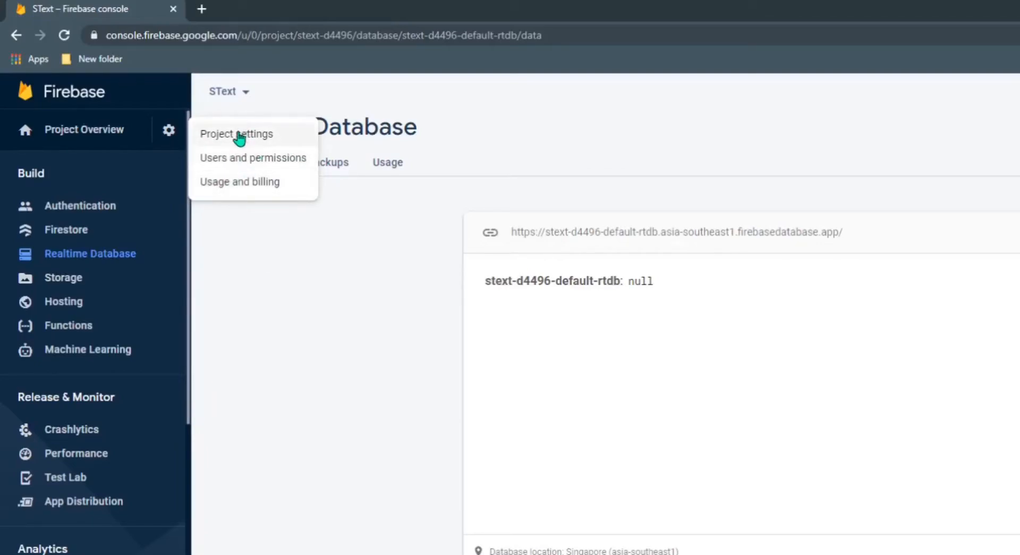
- Go to Project settings and start adding a web (</>) app under Your apps
left_click(236, 134)
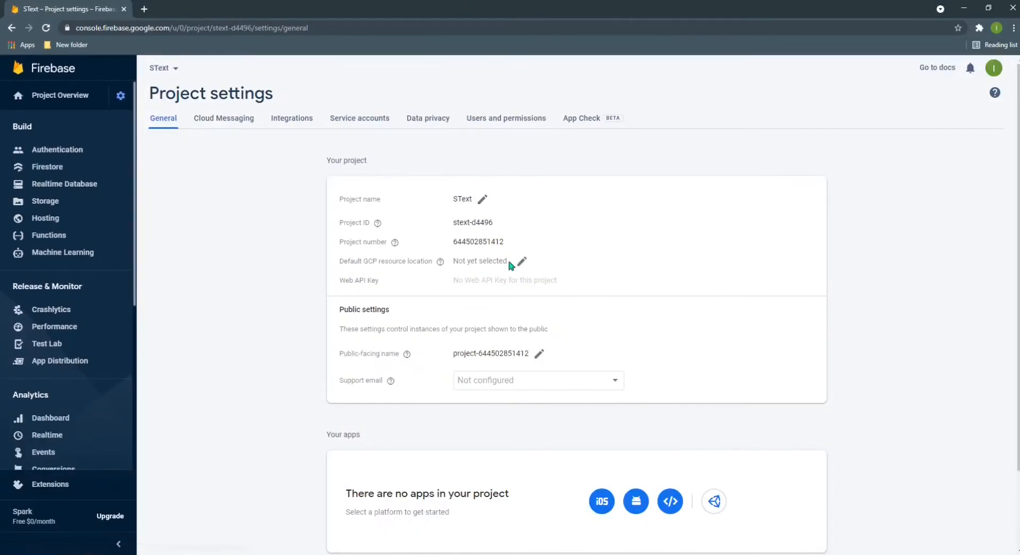
scroll("down", 3)
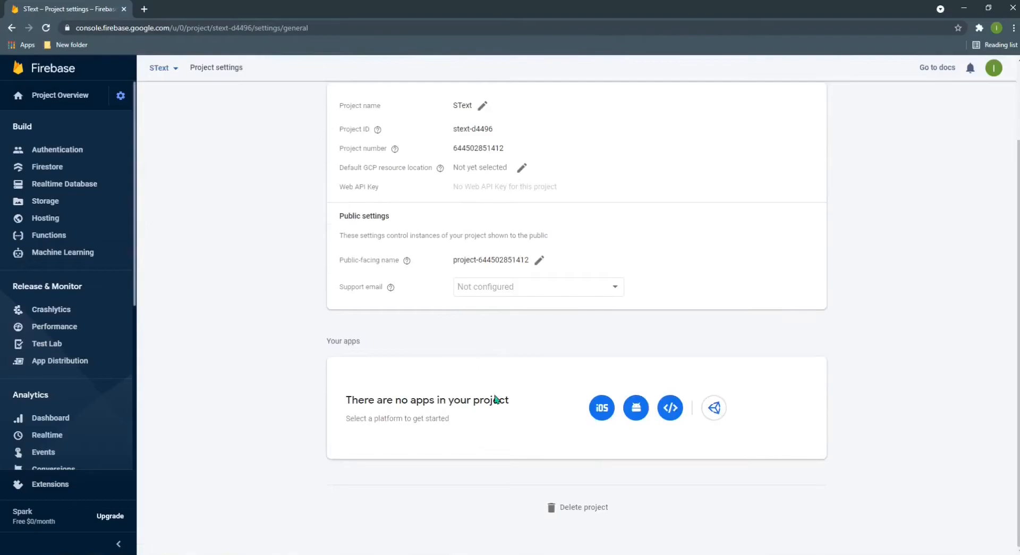
scroll("down", 3)
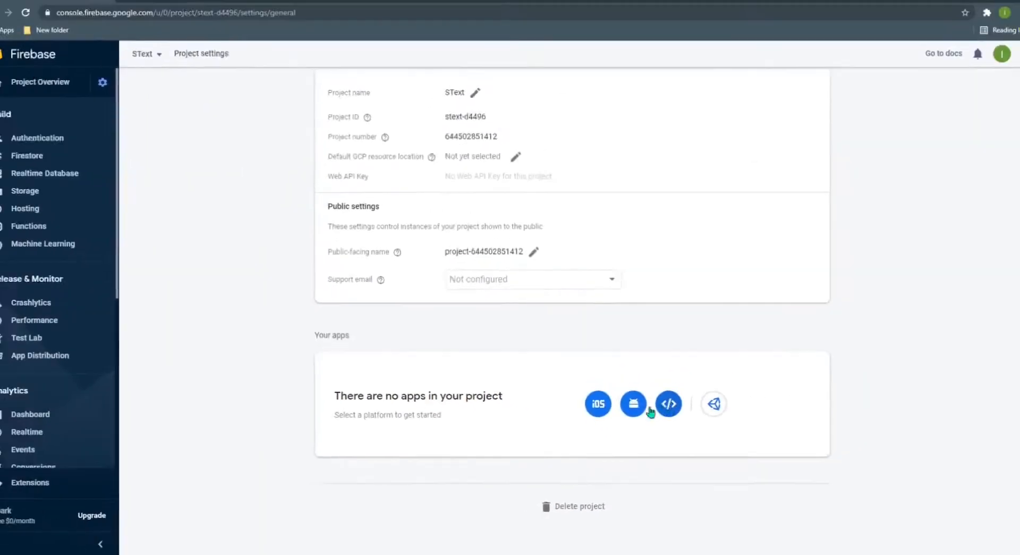
left_click(669, 404)
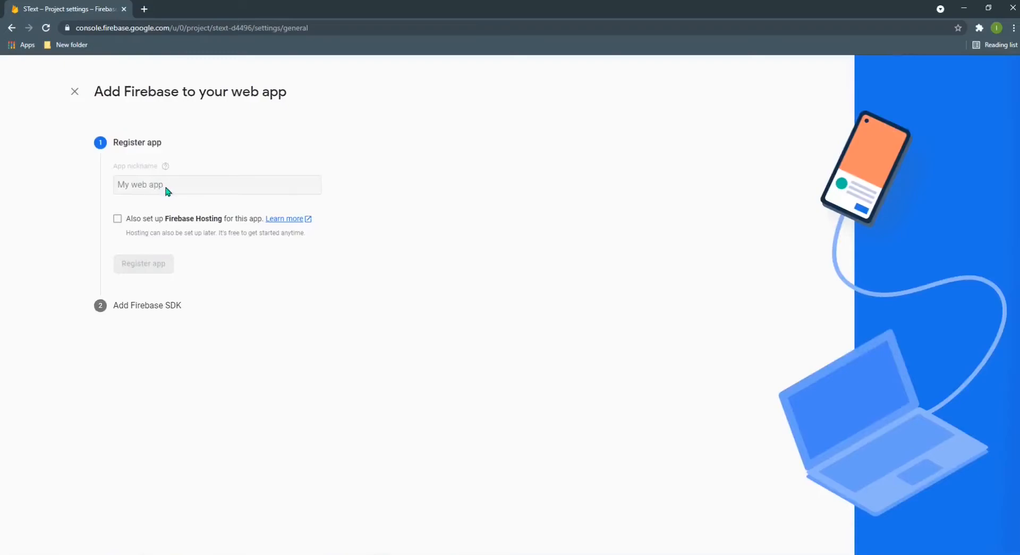
- Register a web app with the nickname 'ST'
left_click(217, 184)
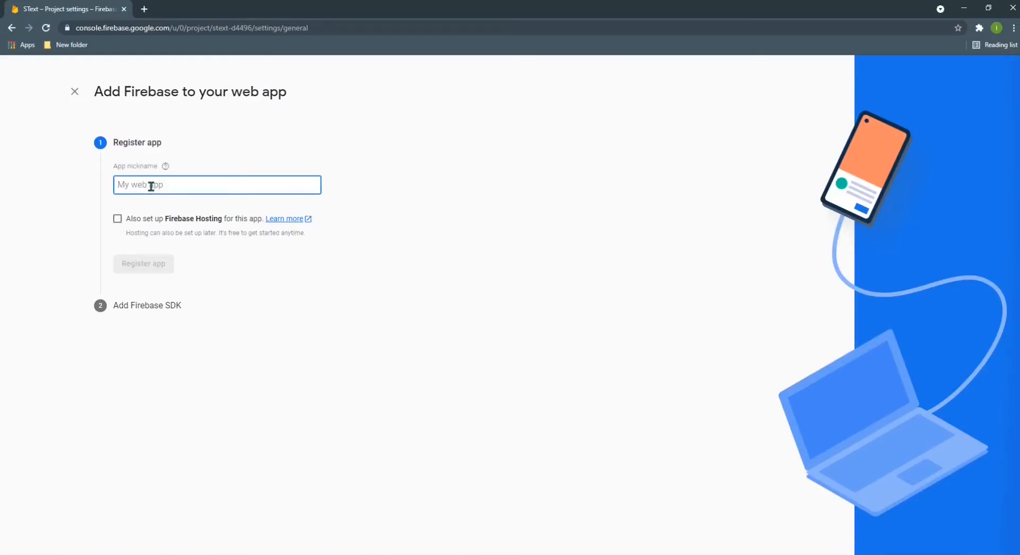
type("S")
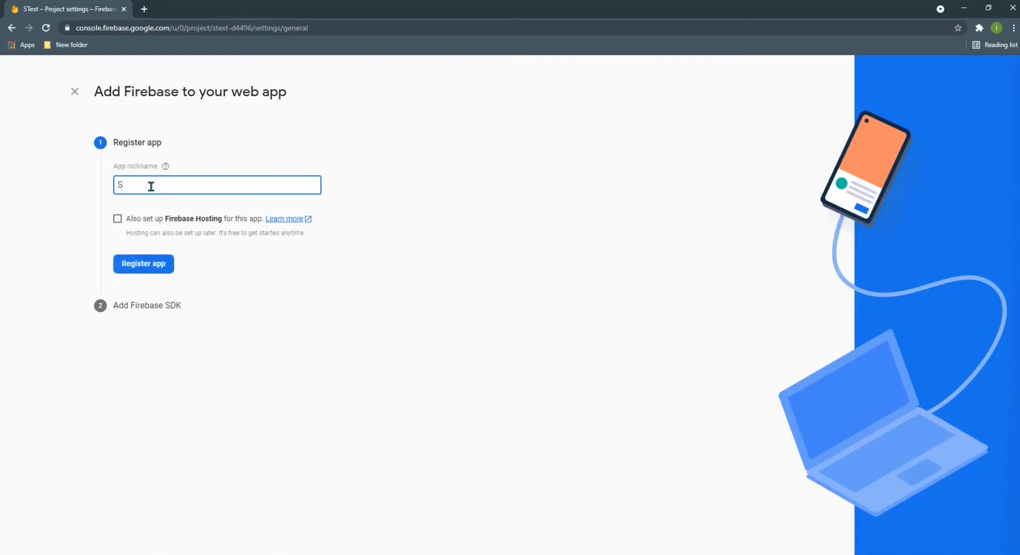
type("T")
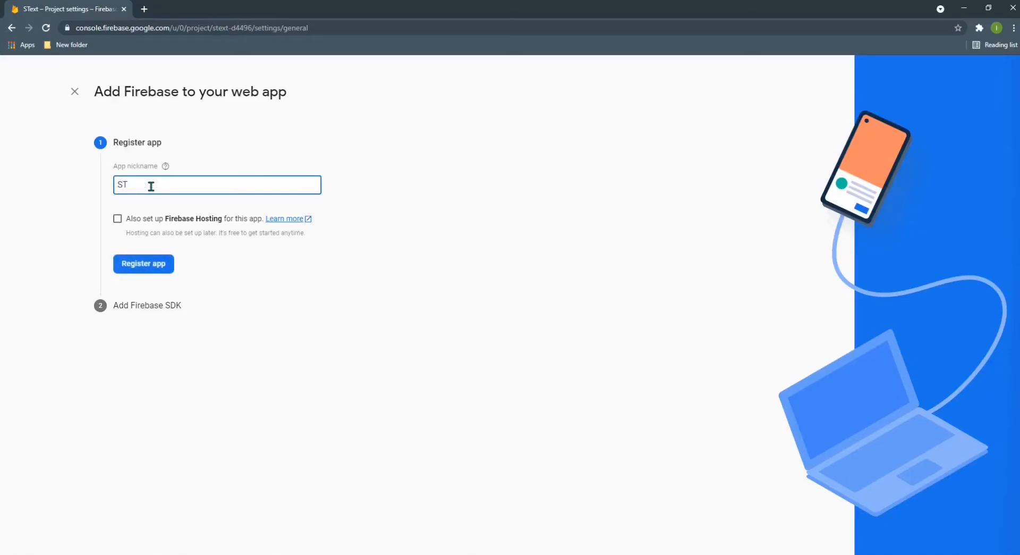
left_click(142, 263)
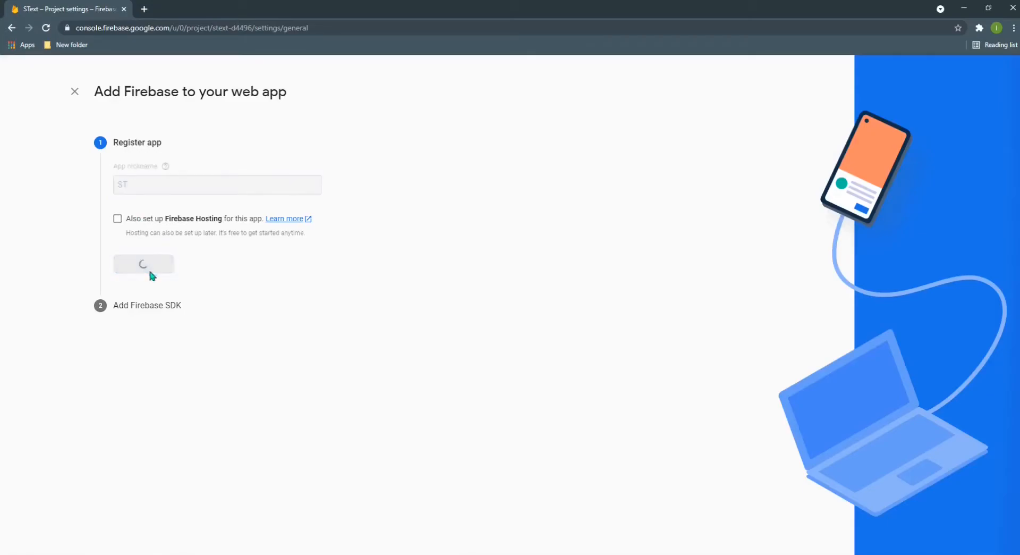
mouse_move(91, 261)
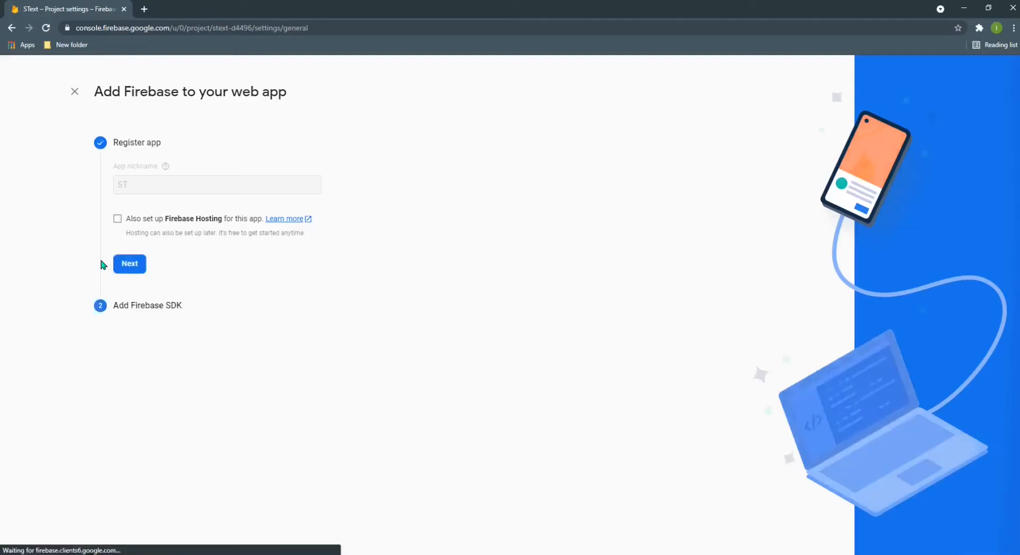
- Continue from app registration to the Add Firebase SDK step
left_click(129, 263)
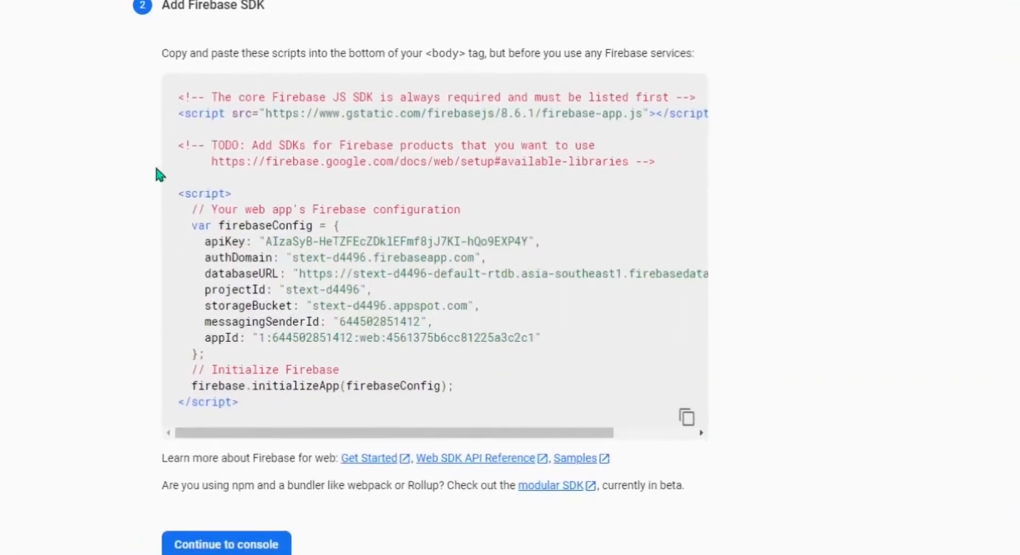
mouse_move(310, 224)
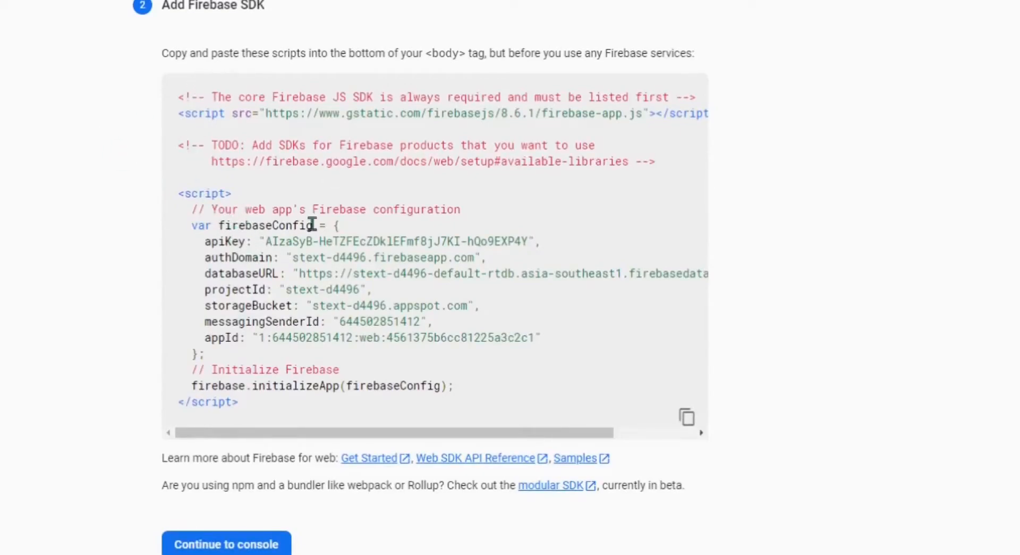
mouse_move(218, 262)
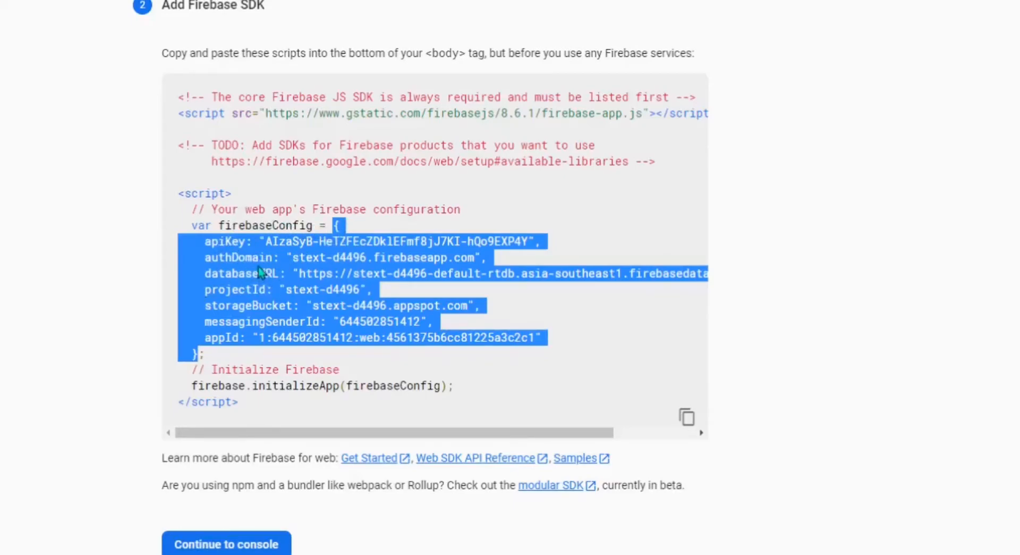
mouse_move(234, 283)
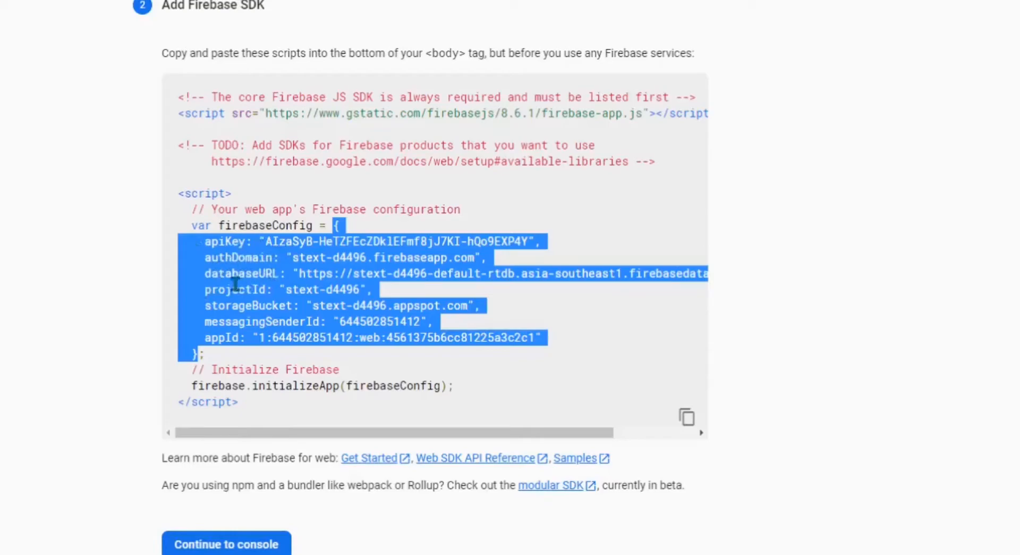
mouse_move(221, 312)
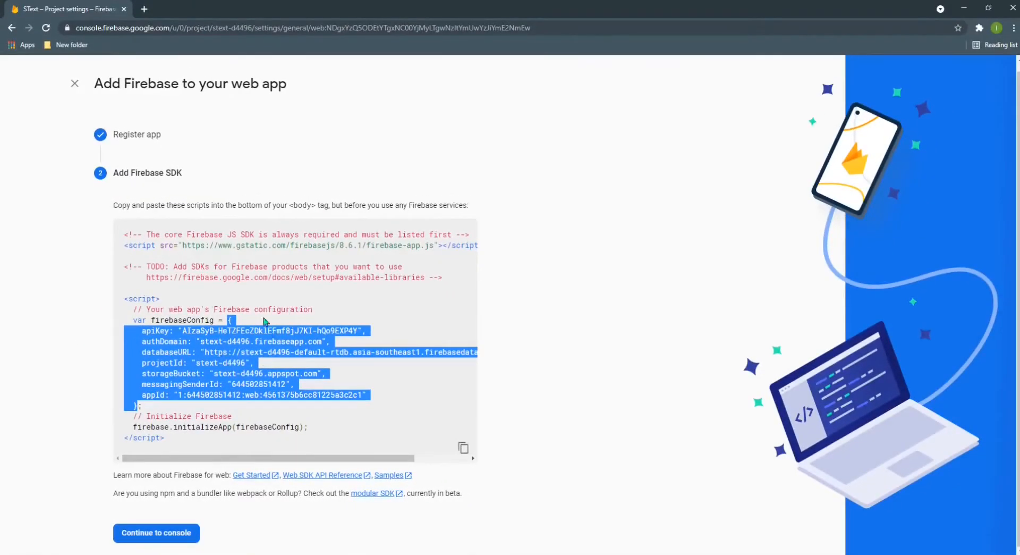
mouse_move(278, 268)
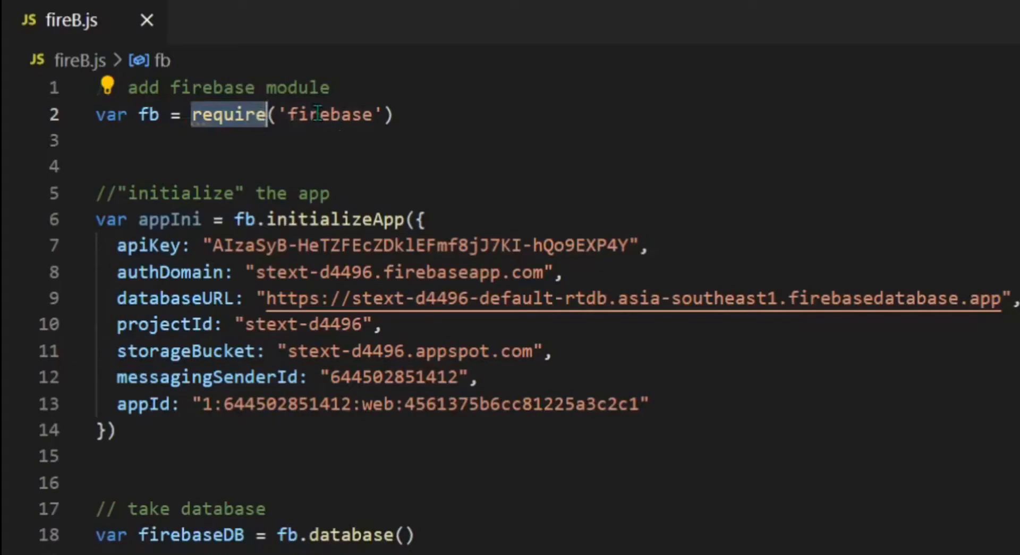
double_click(330, 114)
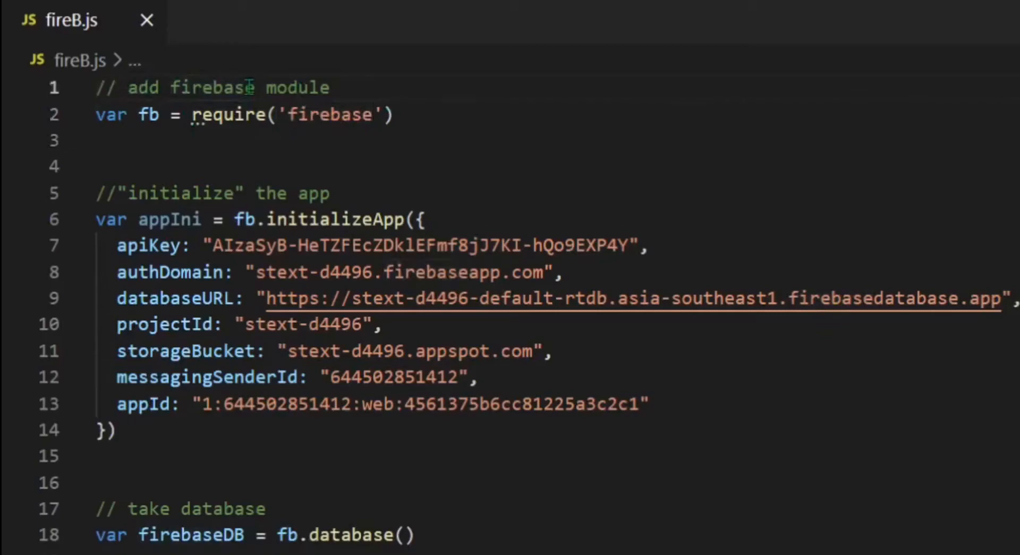
double_click(212, 87)
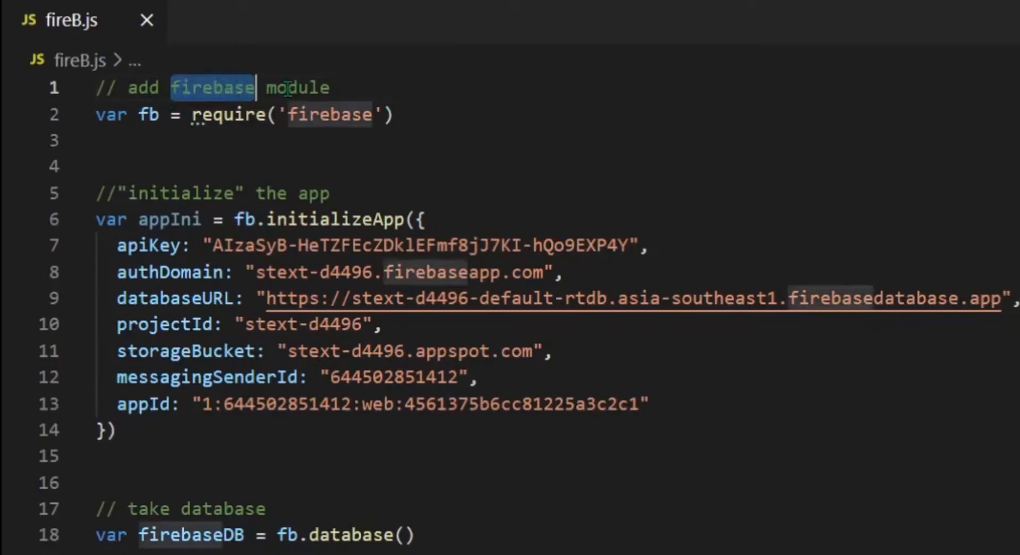
double_click(297, 88)
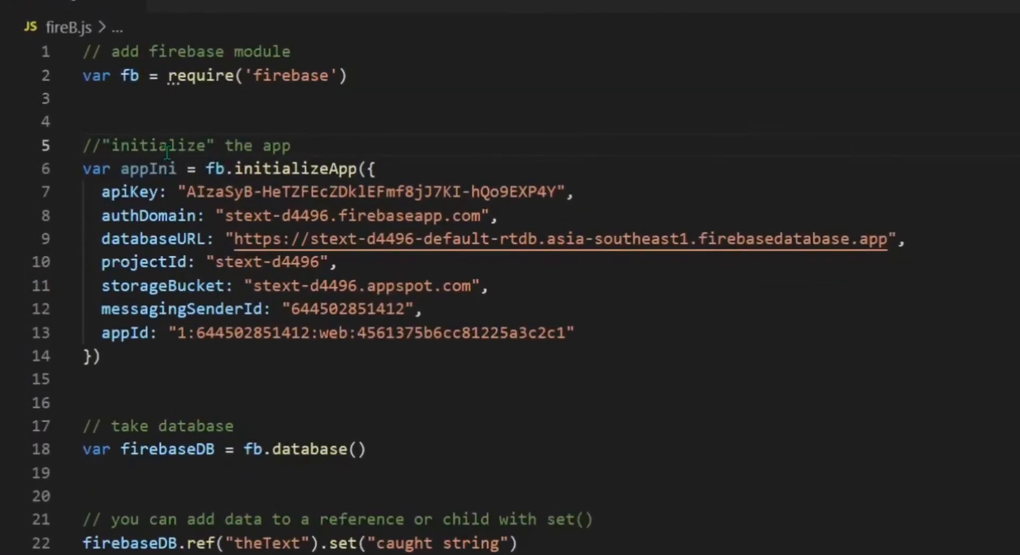
mouse_move(380, 168)
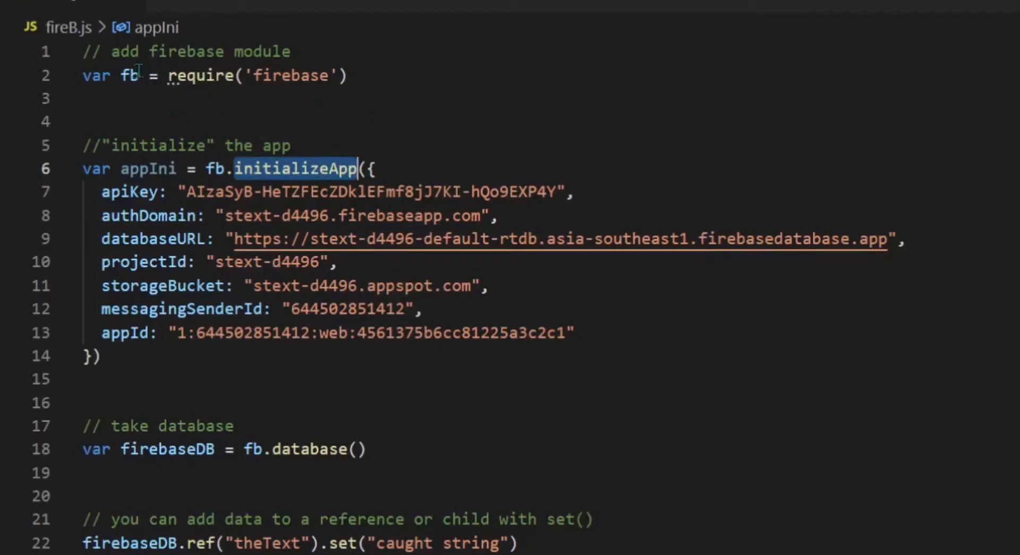
left_click(129, 75)
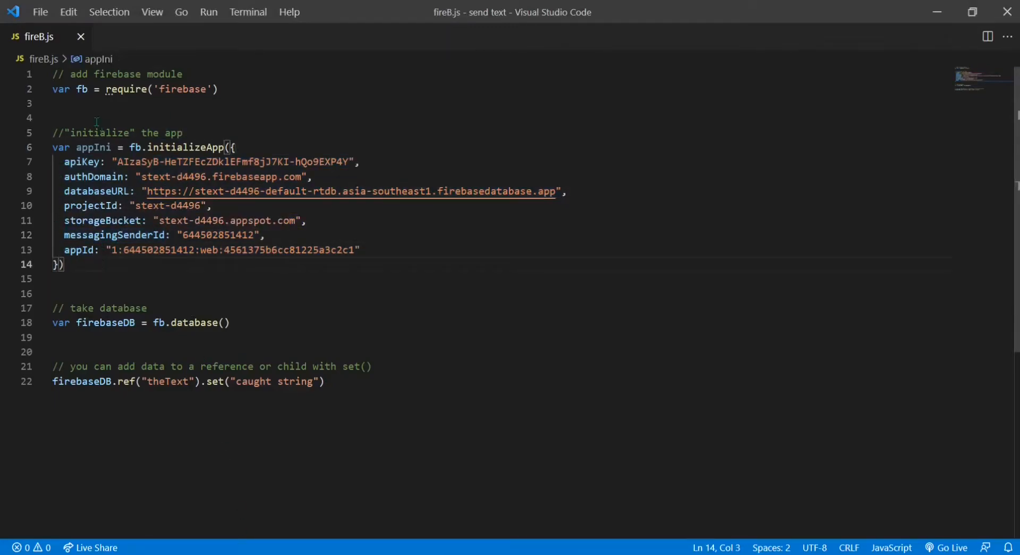
mouse_move(295, 143)
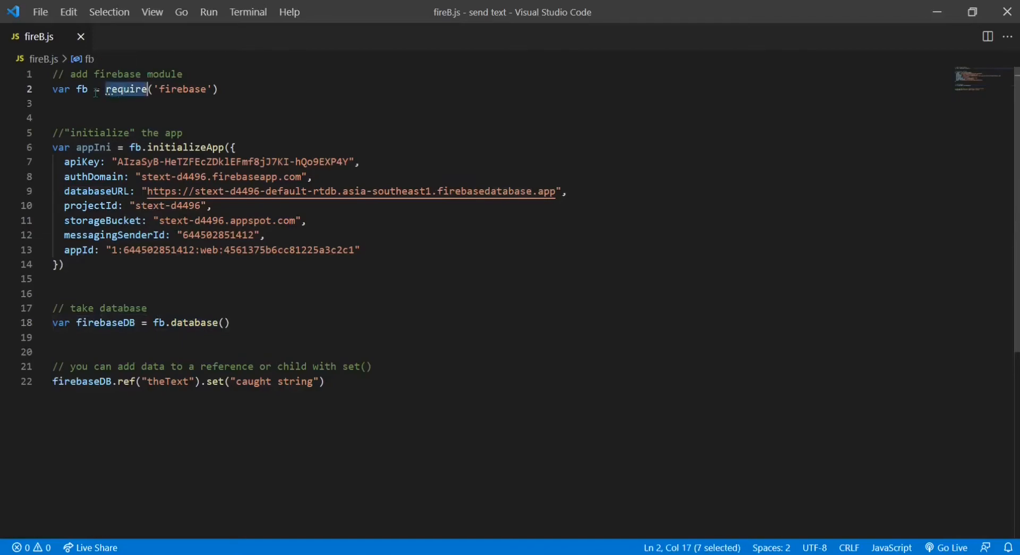
left_click(185, 322)
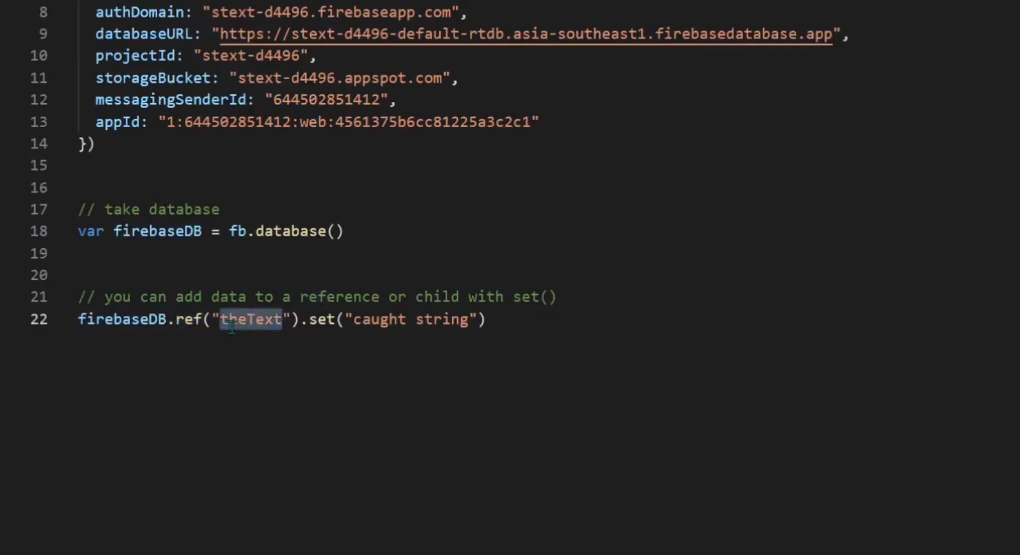
mouse_move(300, 347)
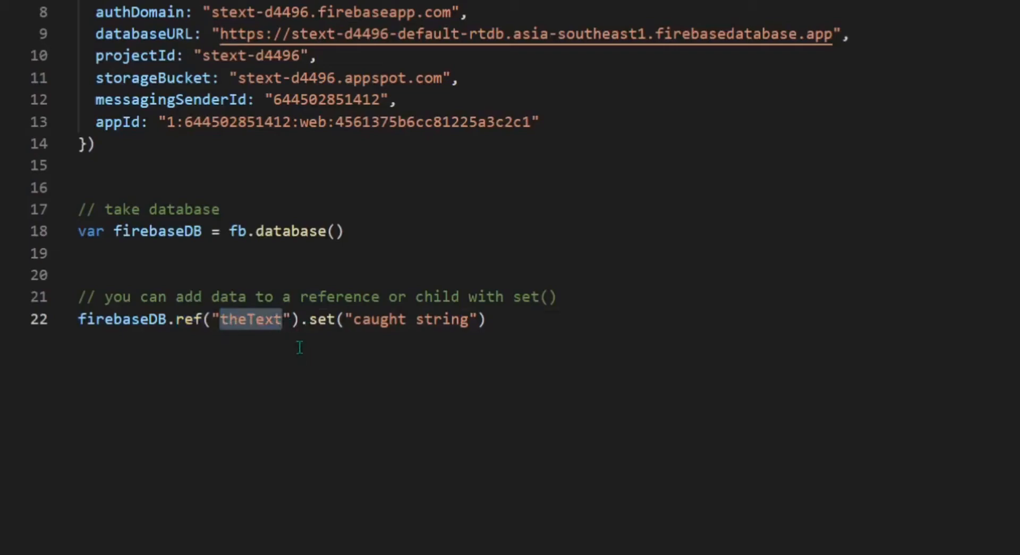
double_click(322, 319)
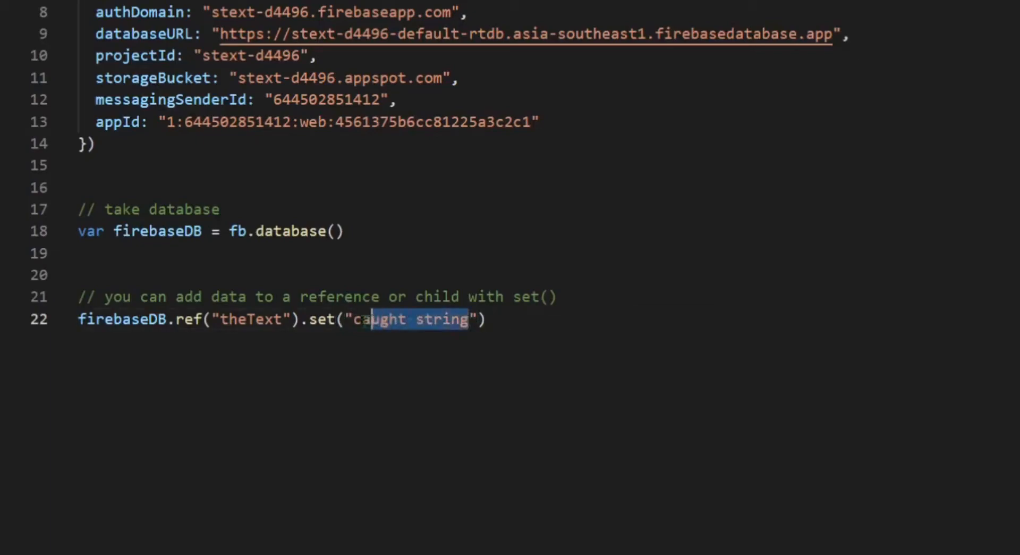
left_click(530, 296)
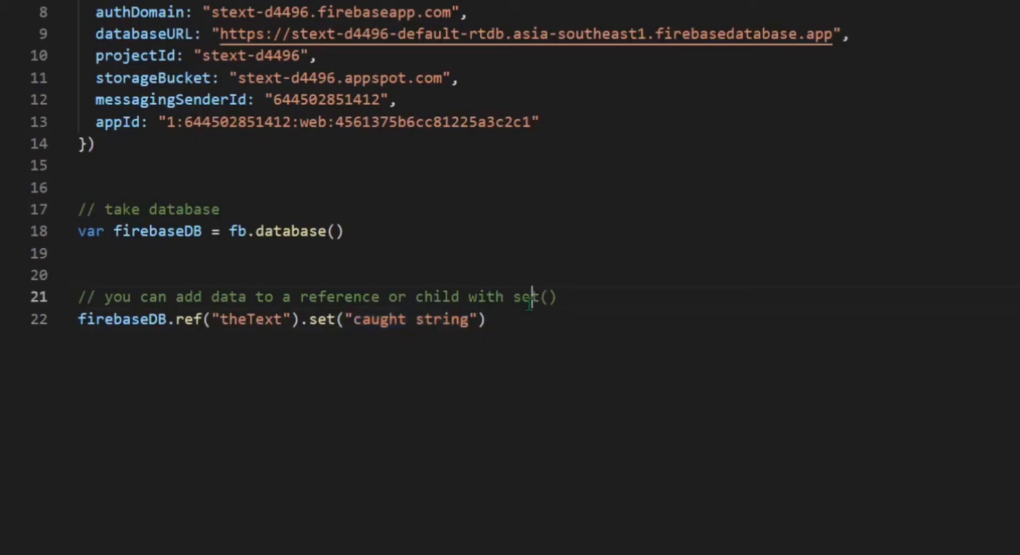
double_click(410, 318)
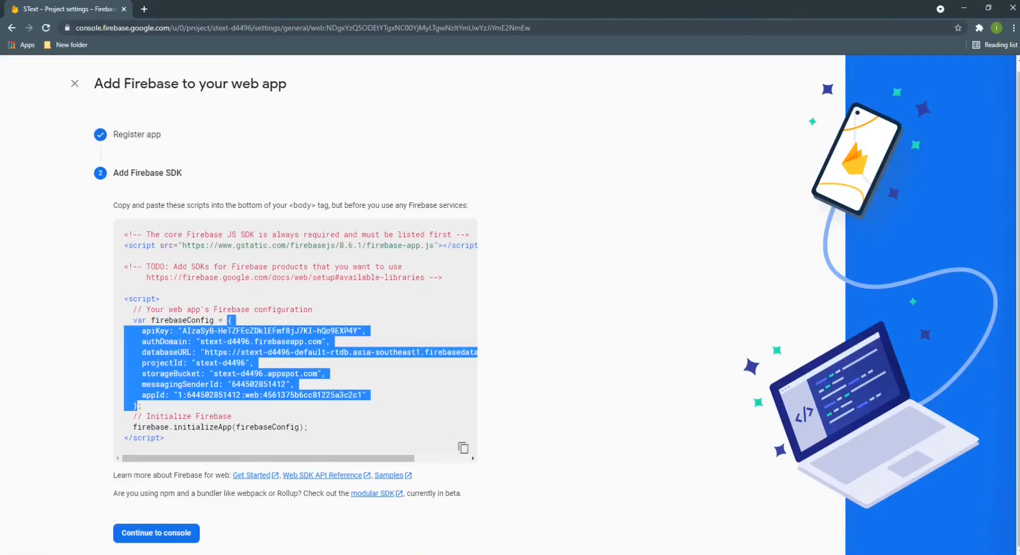
mouse_move(110, 311)
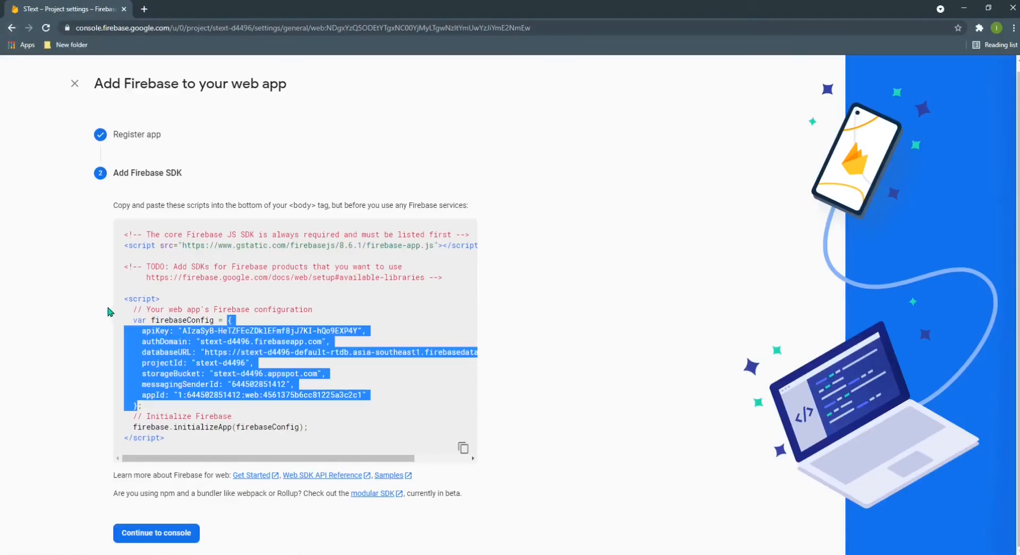
mouse_move(73, 311)
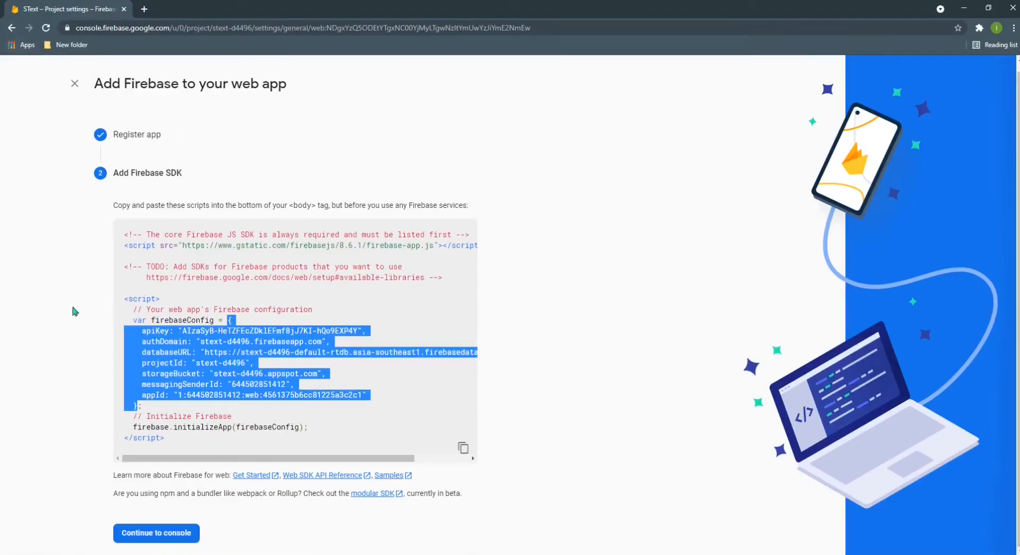
- Finish the web app setup and return to the SText project's Realtime Database
left_click(156, 532)
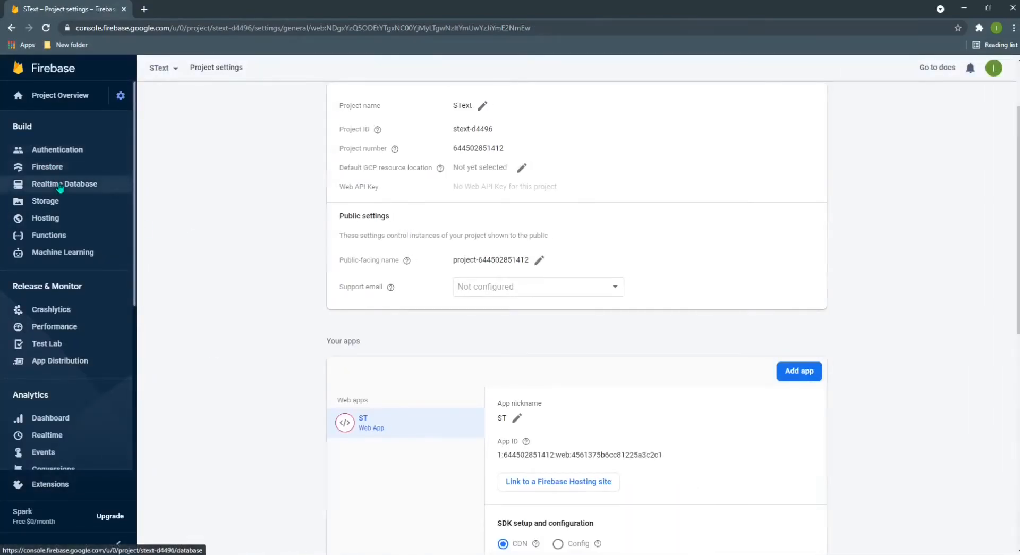
left_click(64, 183)
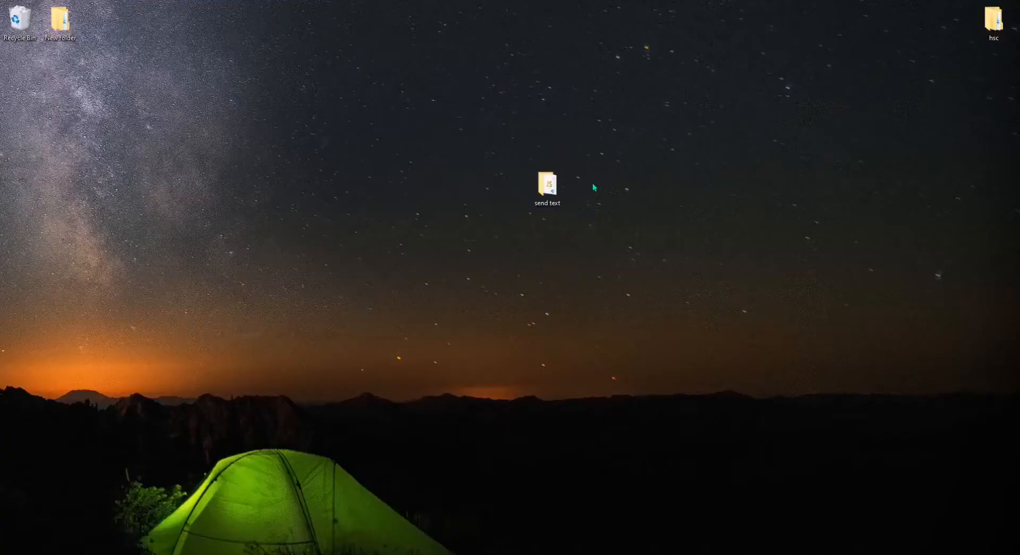
- Check the 'send text' folder's contents, then launch PowerShell in that folder
double_click(548, 184)
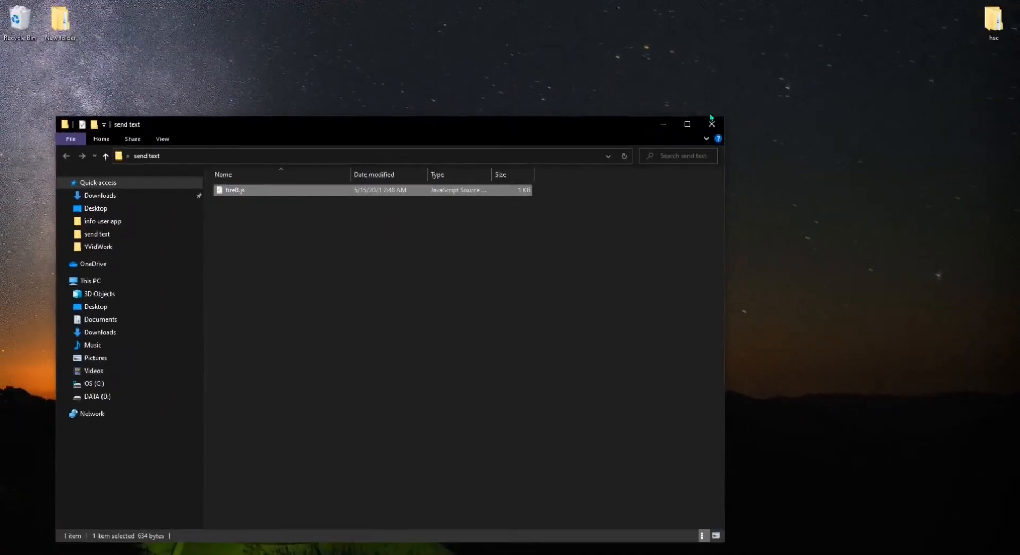
left_click(710, 124)
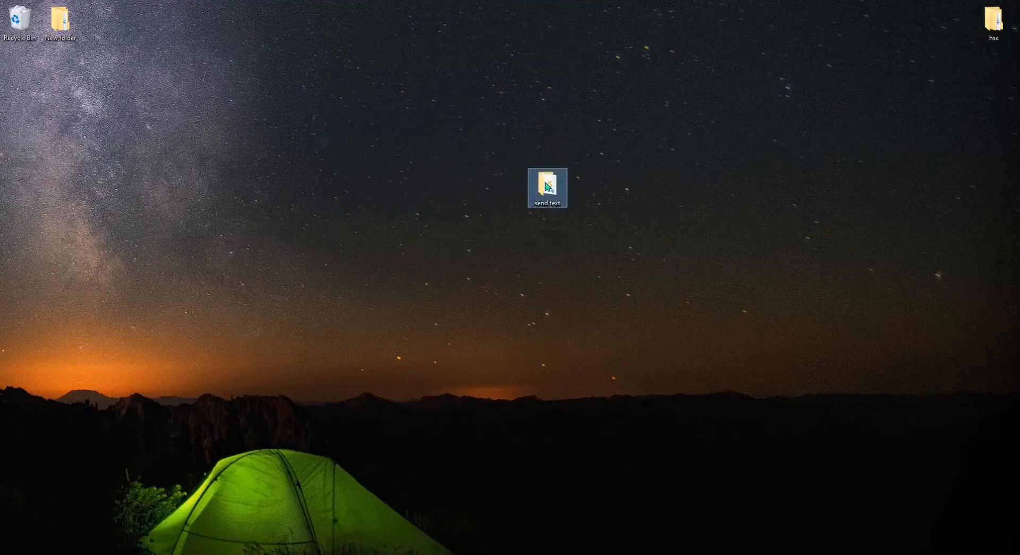
mouse_move(548, 187)
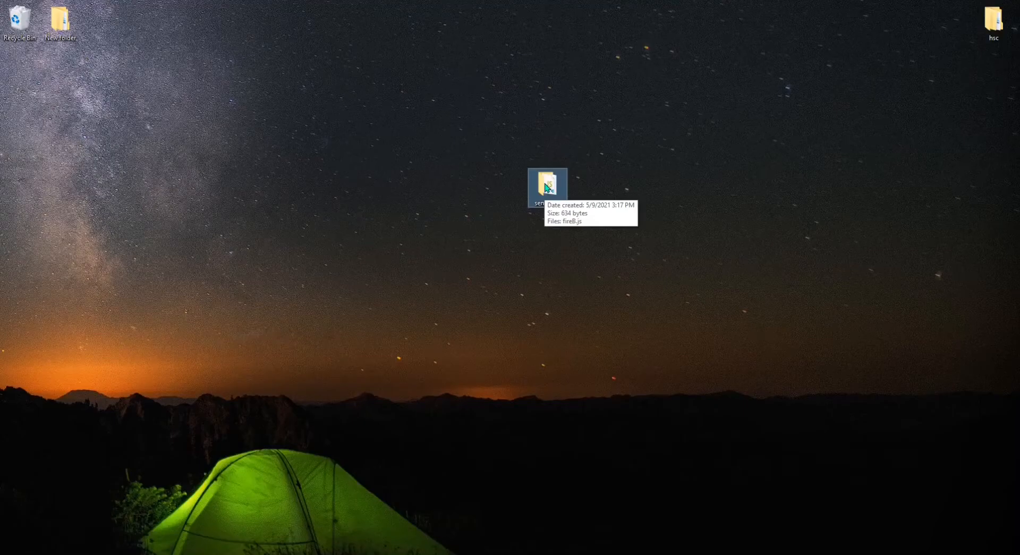
right_click(548, 188)
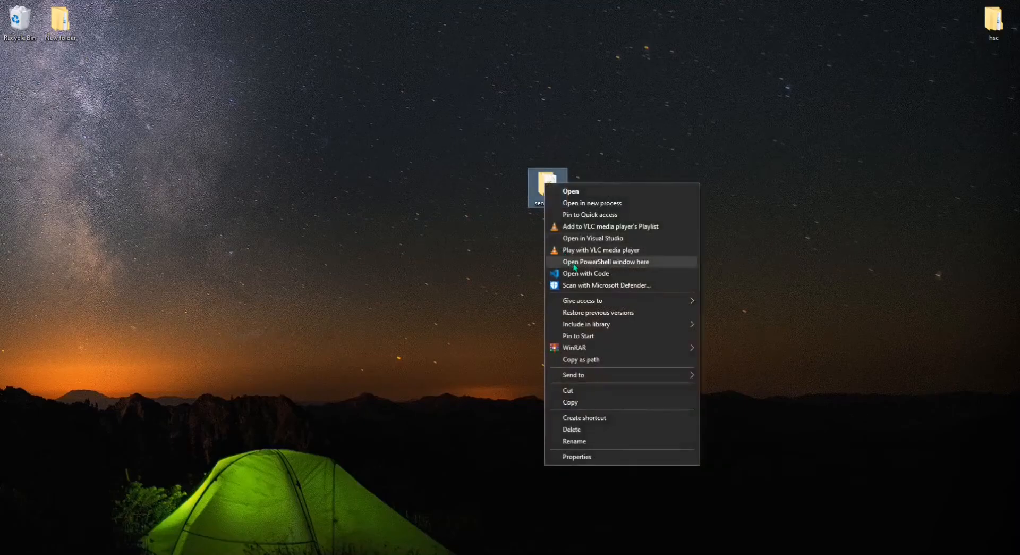
left_click(605, 262)
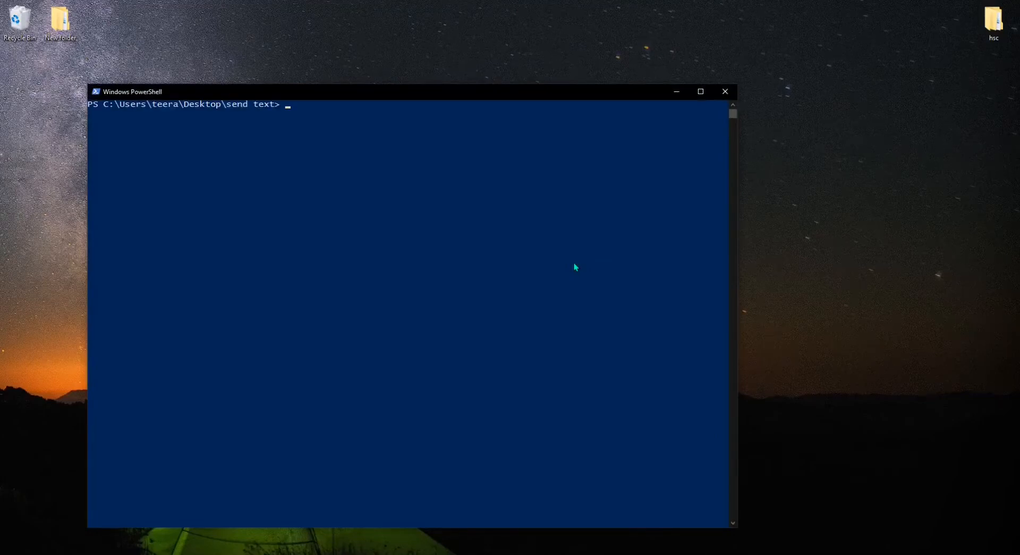
mouse_move(376, 111)
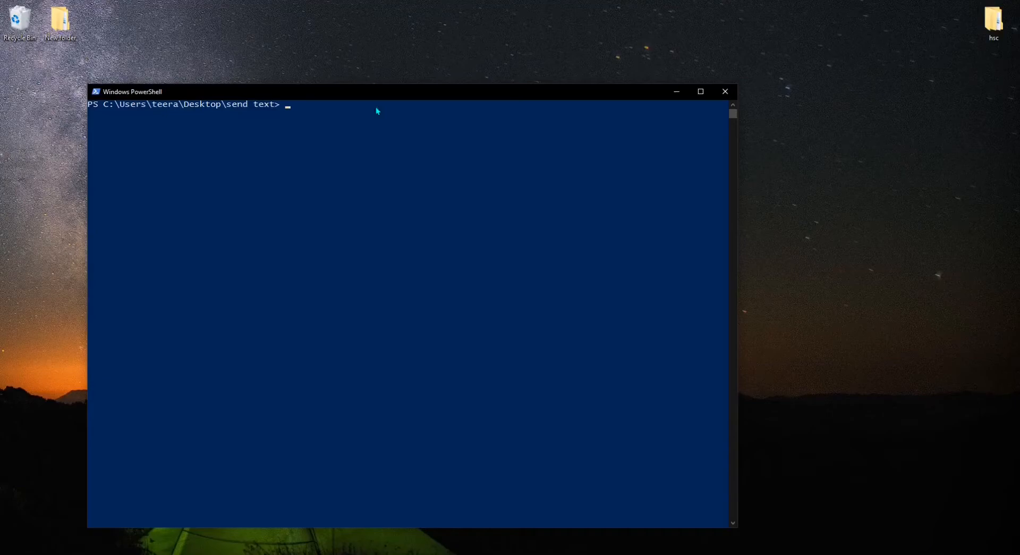
- Enter the command 'node fireB.js' in the PowerShell window
left_click(303, 105)
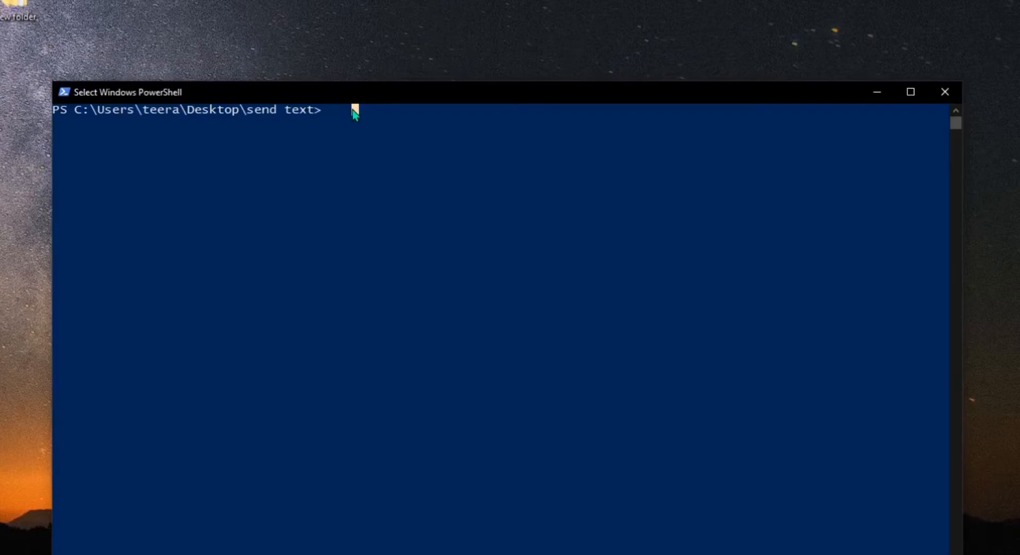
type("node")
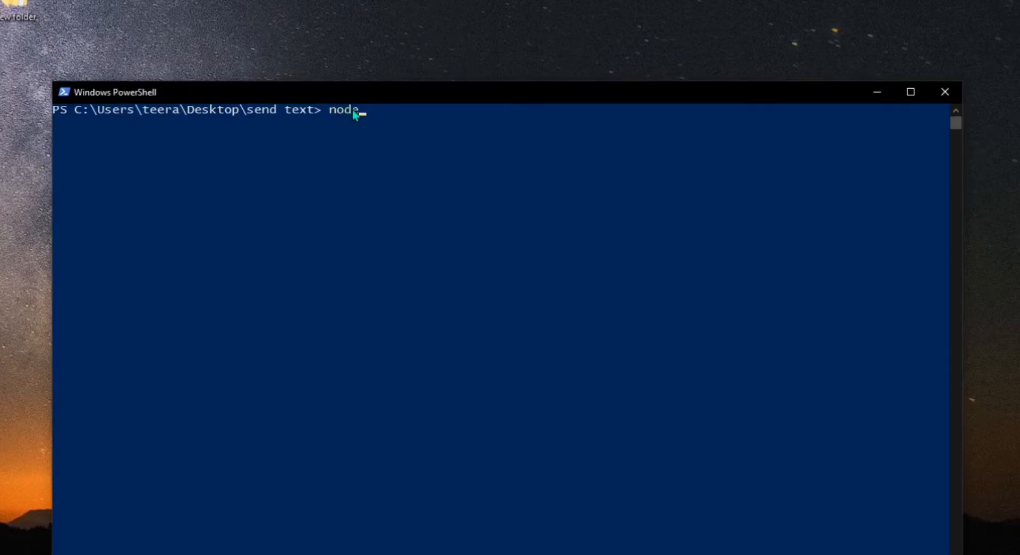
type("f")
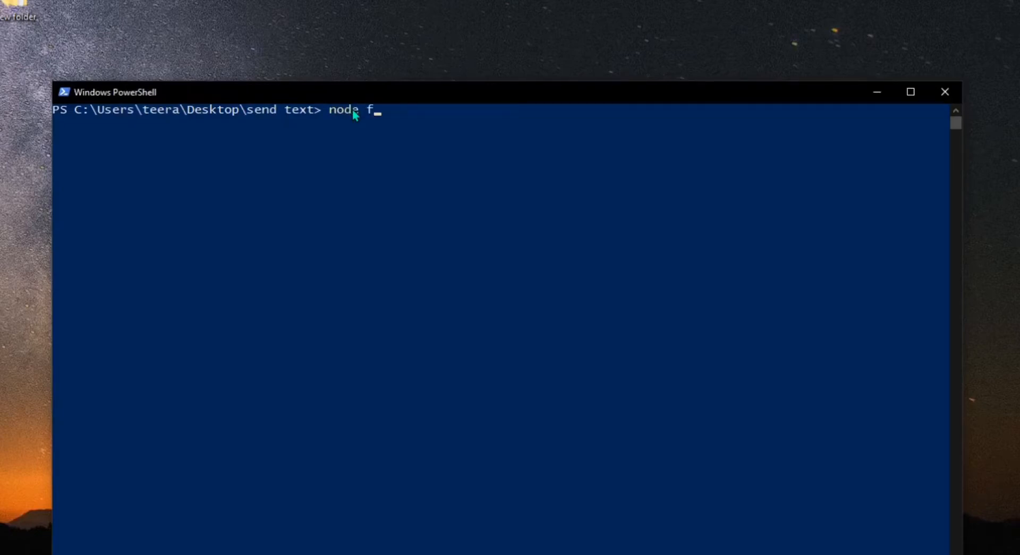
type("ire")
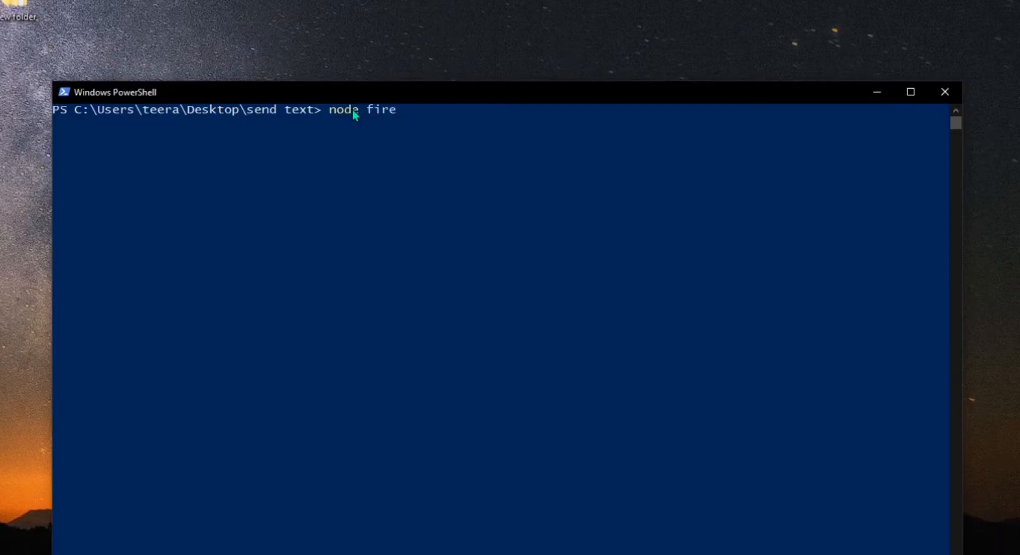
type("B")
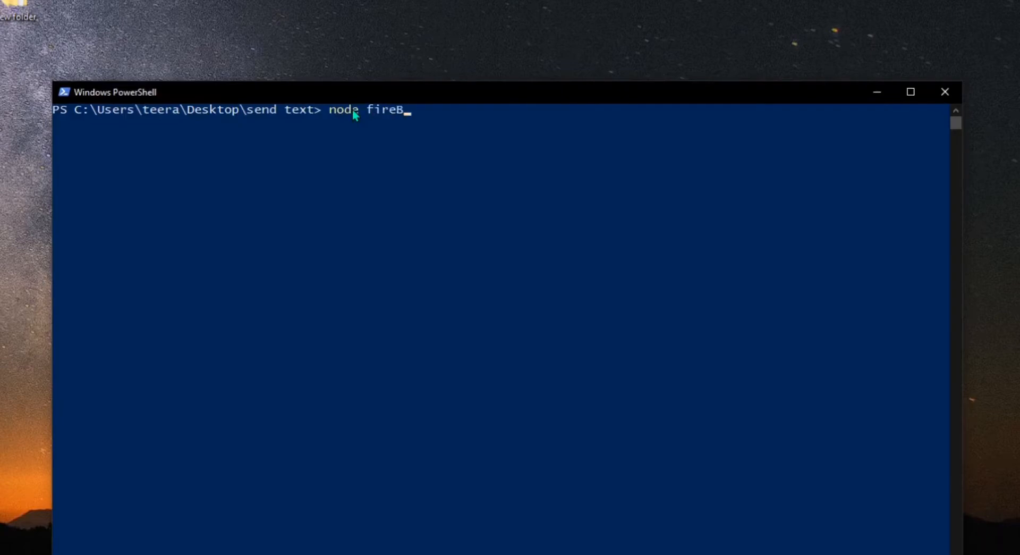
type(".j")
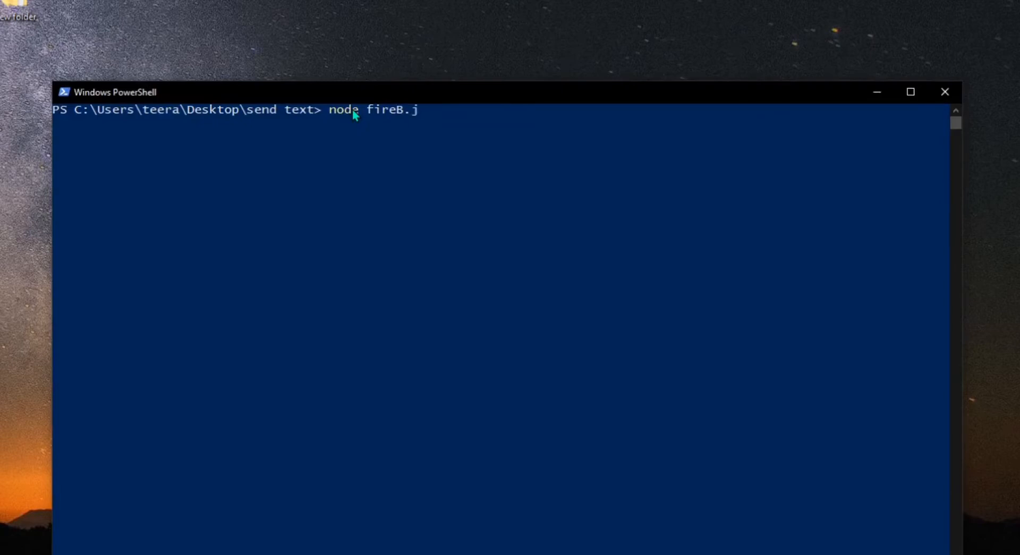
type("s")
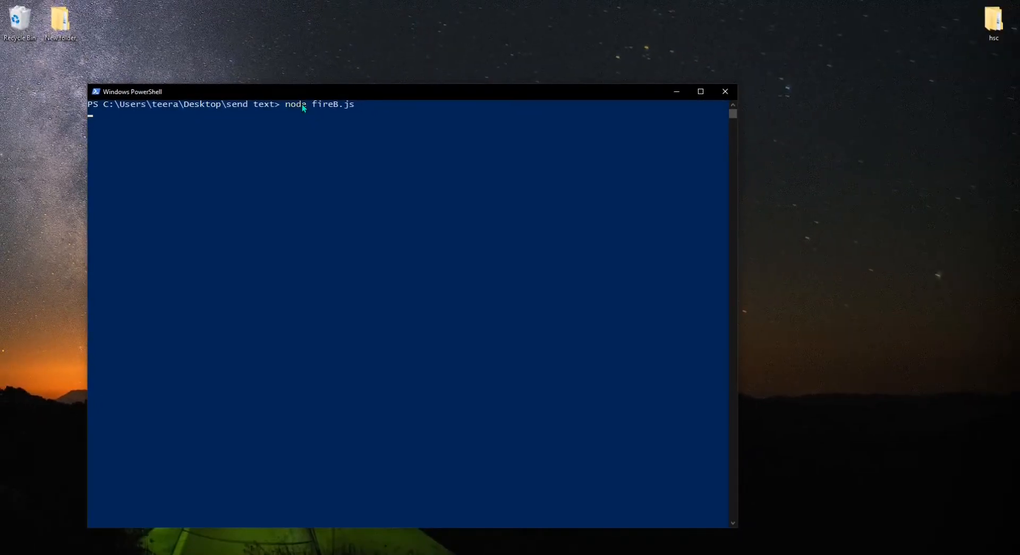
mouse_move(475, 136)
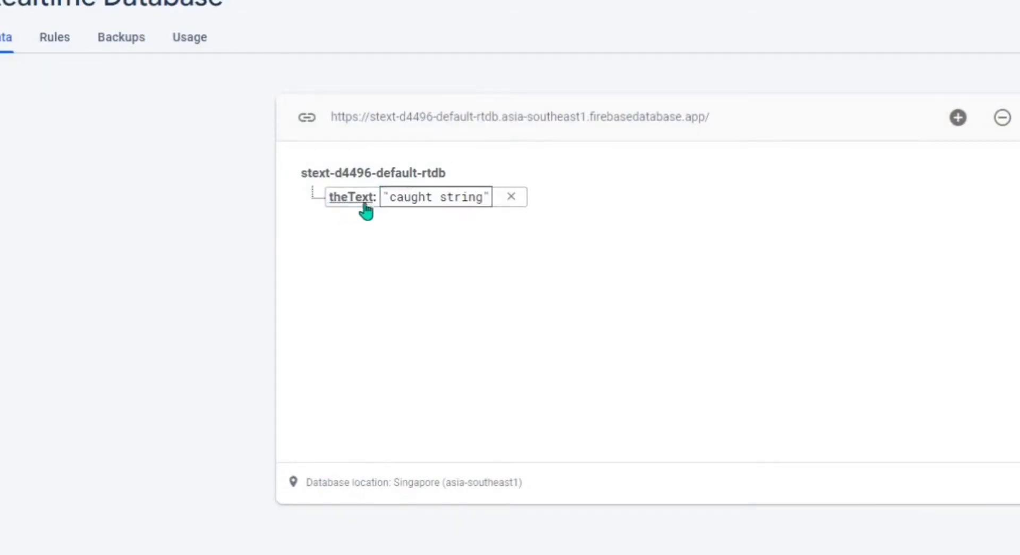
mouse_move(354, 213)
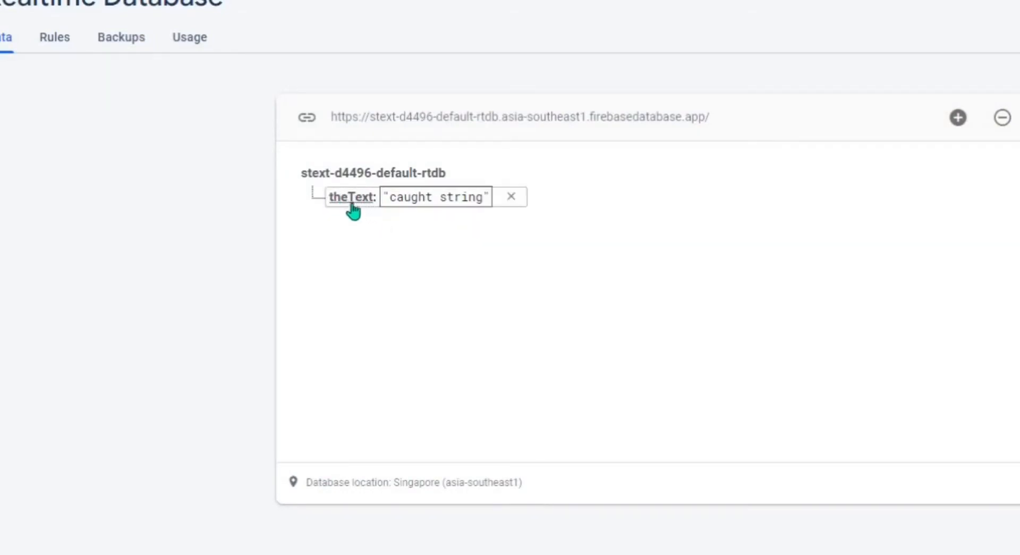
- Inspect the Realtime Database data, where theText now holds 'caught string'
left_click(435, 197)
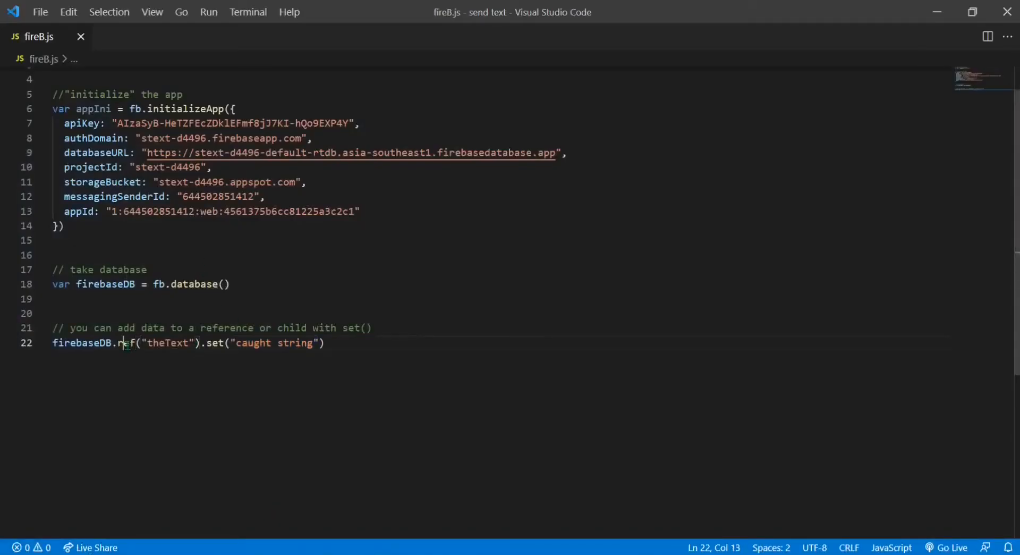
left_click(218, 343)
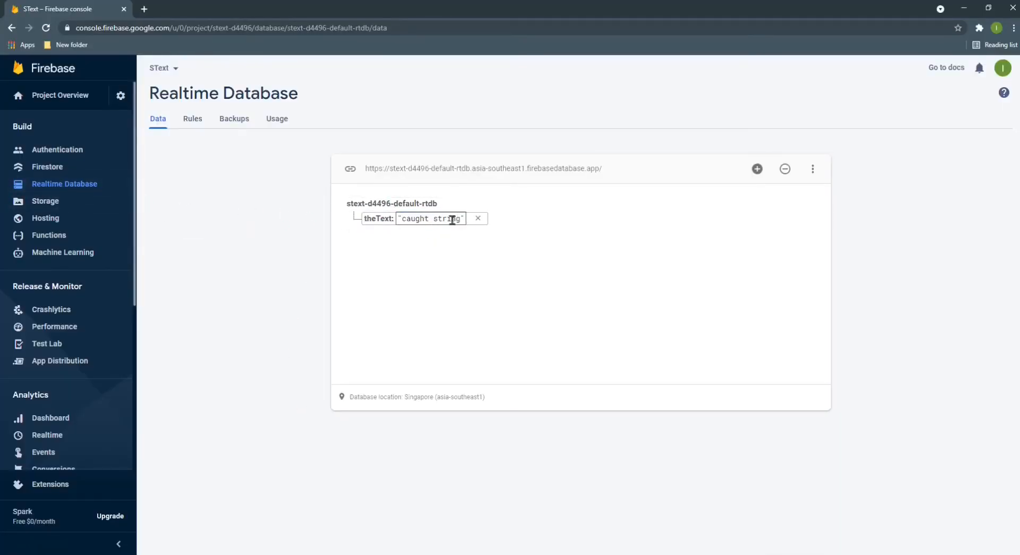
mouse_move(377, 218)
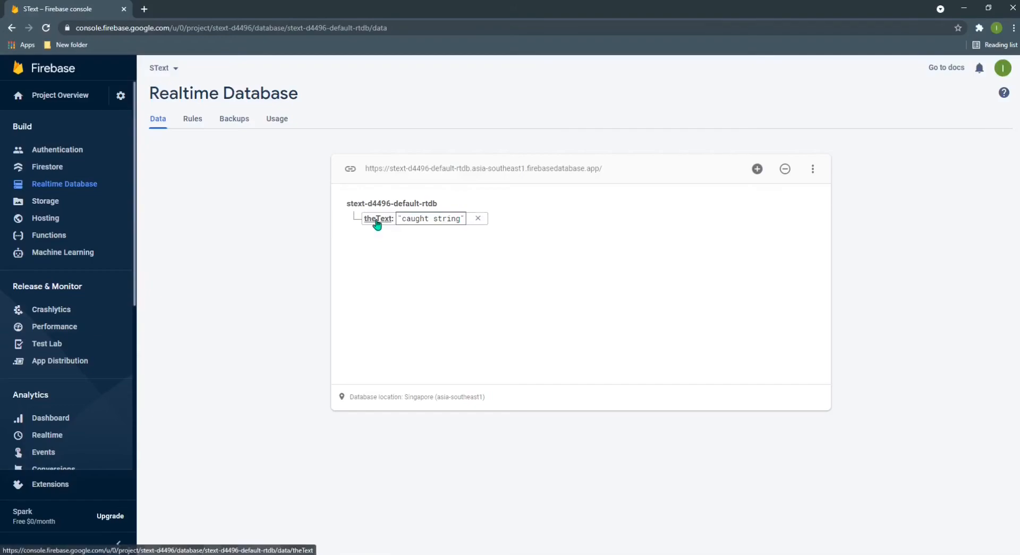
left_click(378, 218)
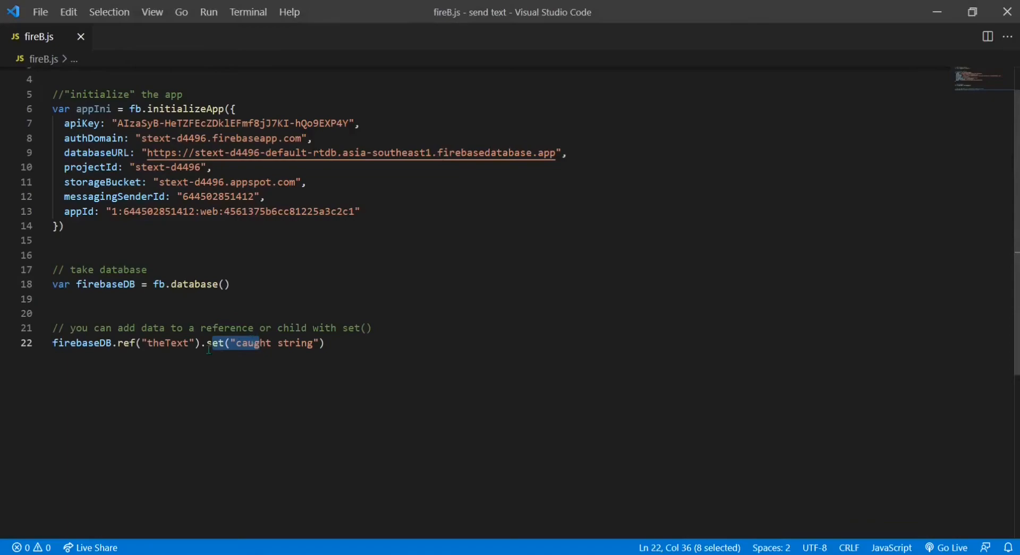
- Insert .child("child") after ref("theText") on line 22 of fireB.js and save
left_click(197, 343)
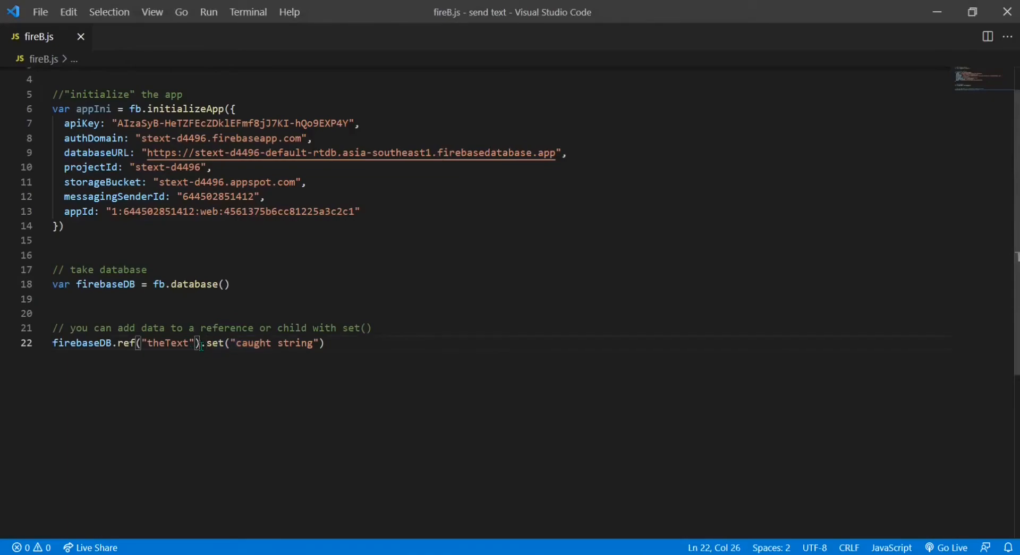
type(".")
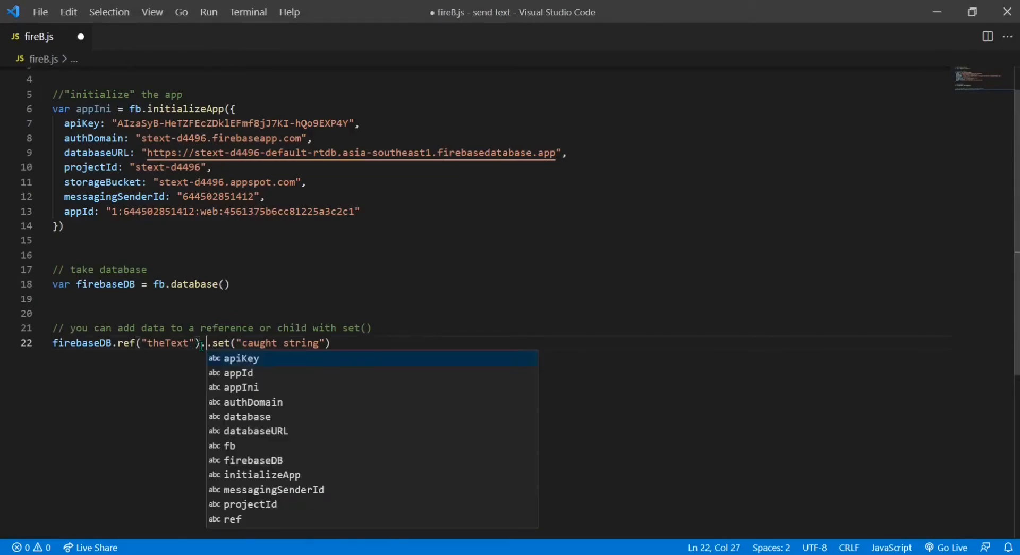
type("ch")
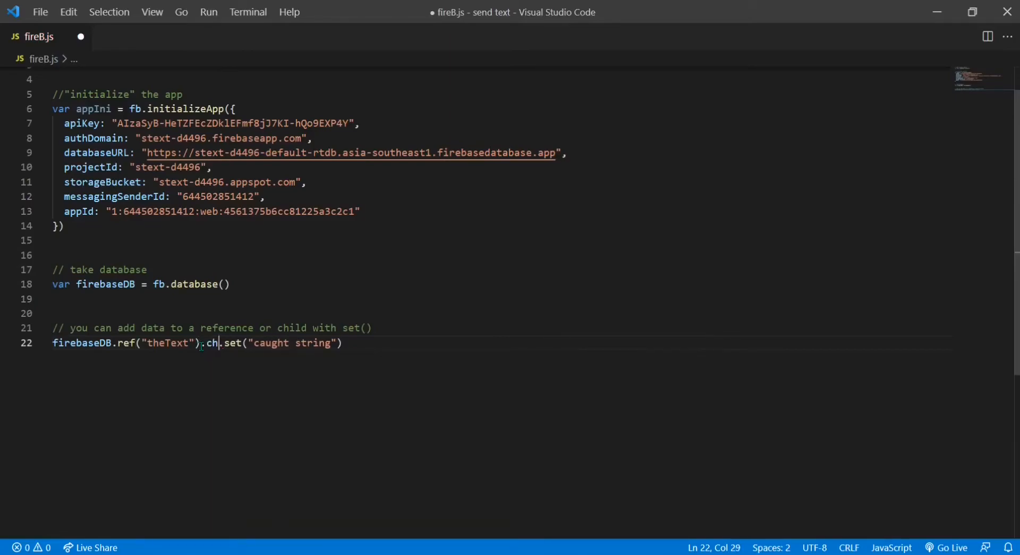
type("ild")
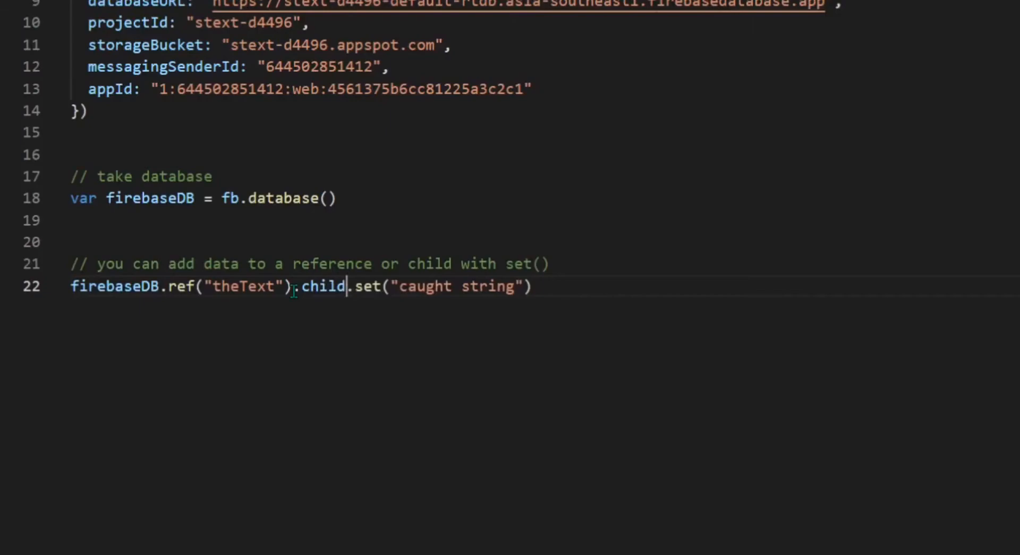
type("()")
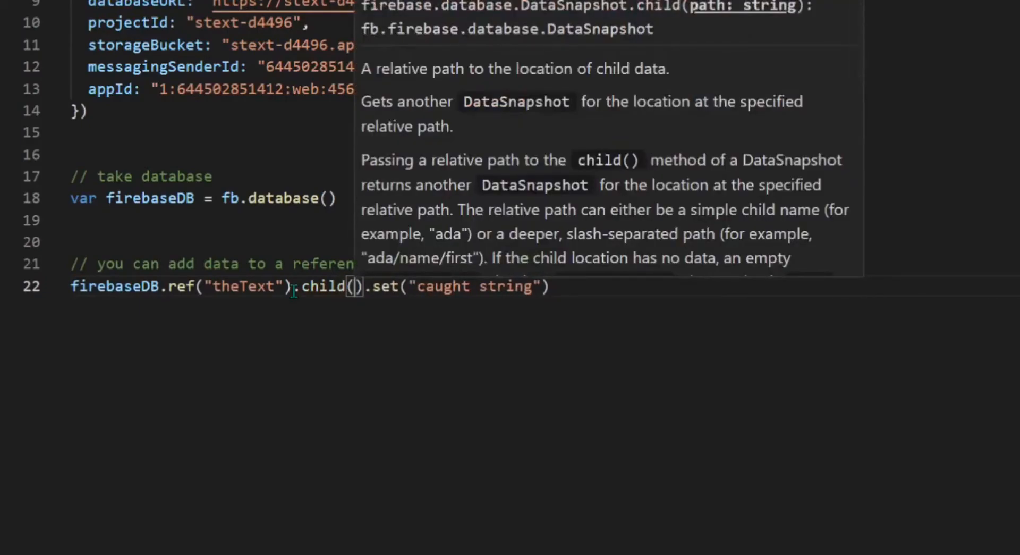
type("\"")
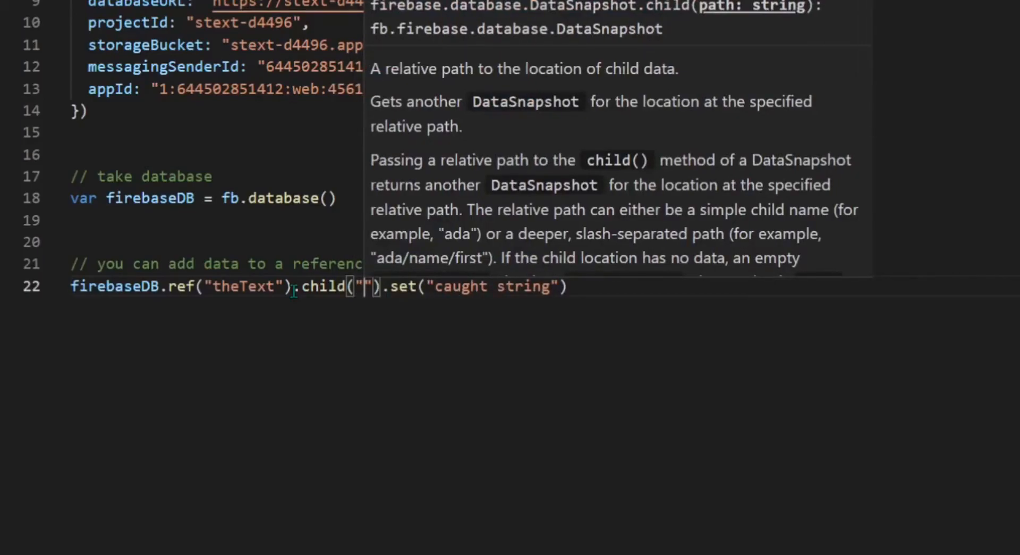
type("chil")
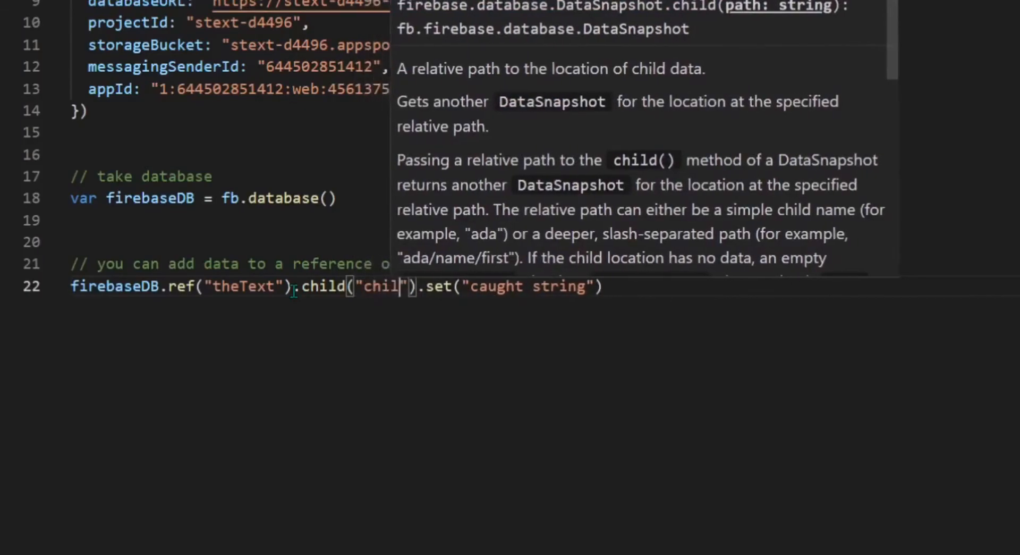
type("d")
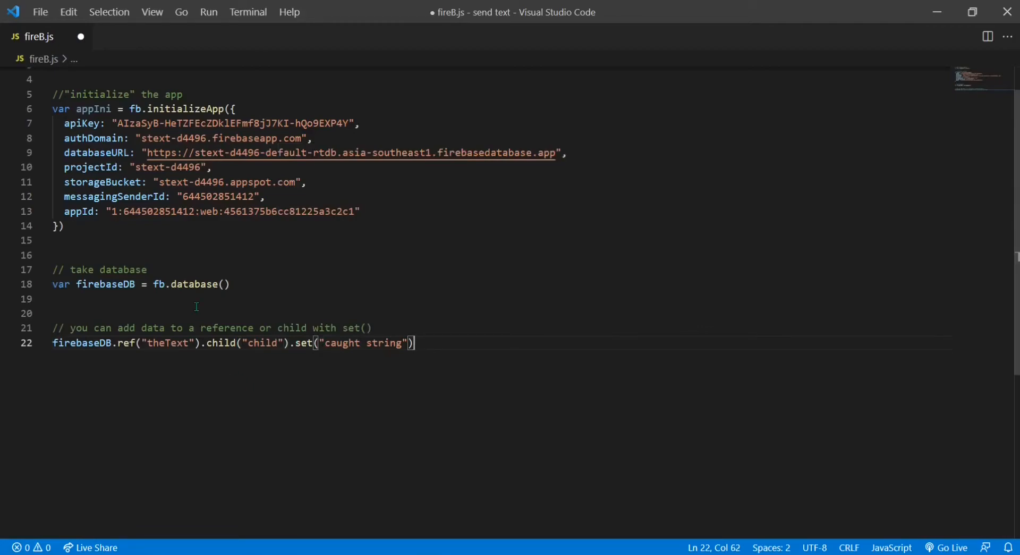
key("ctrl+s")
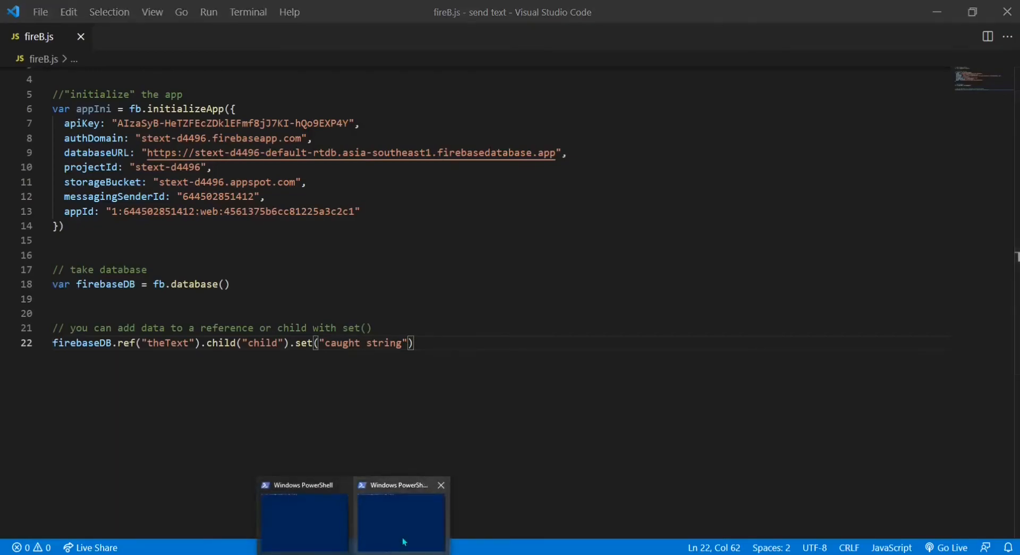
- Stop the running fireB.js script in PowerShell and relaunch it with 'node fireB.js'
left_click(402, 517)
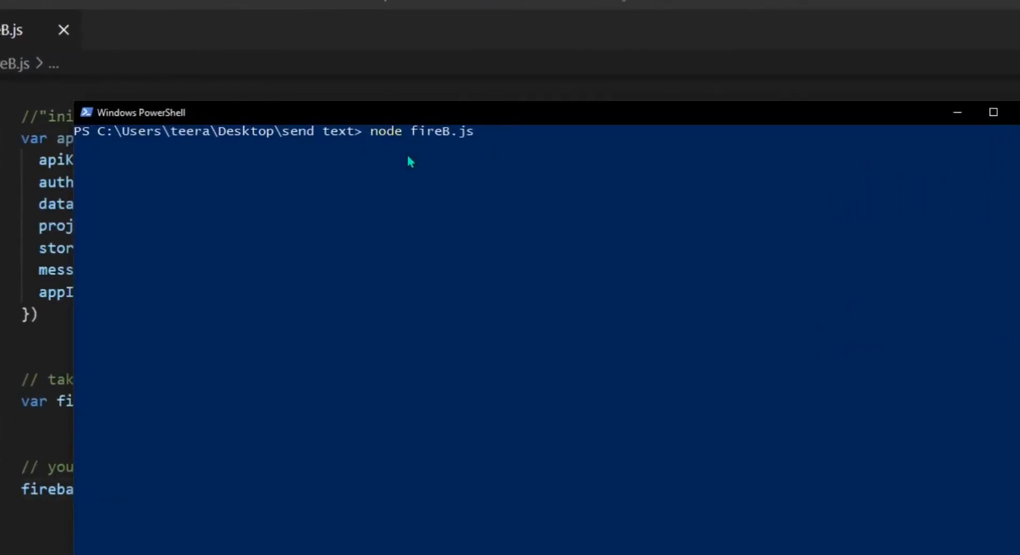
key("ctrl+c")
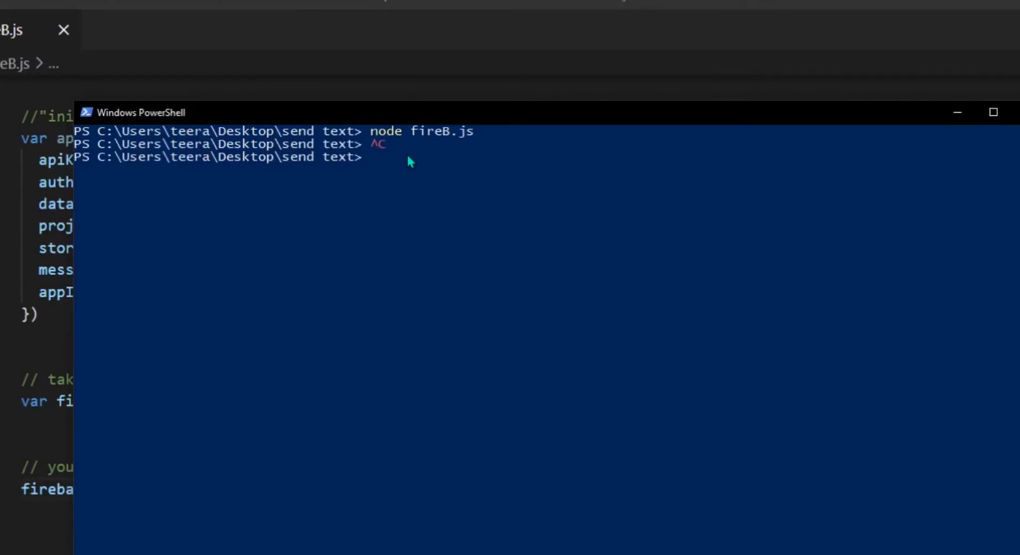
type("no")
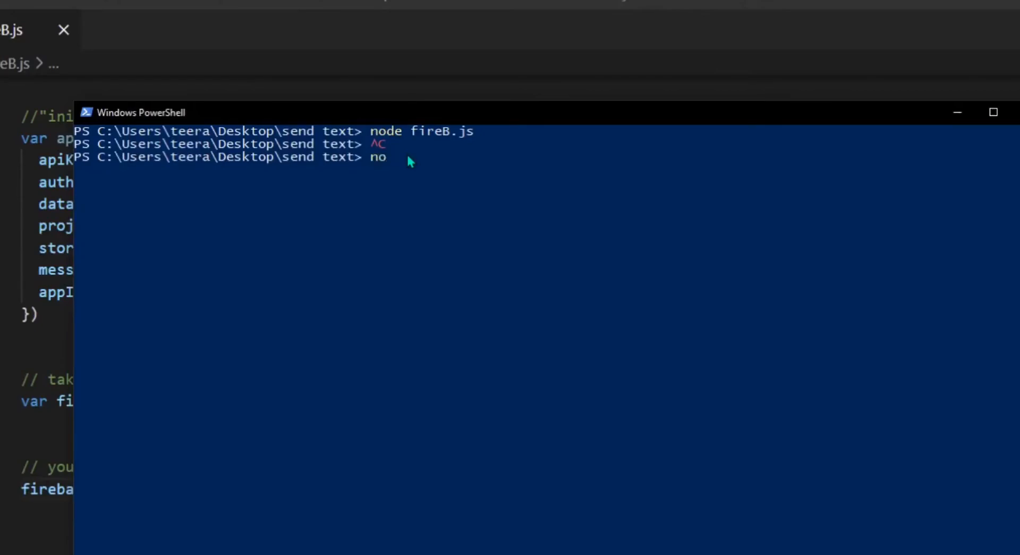
type("de")
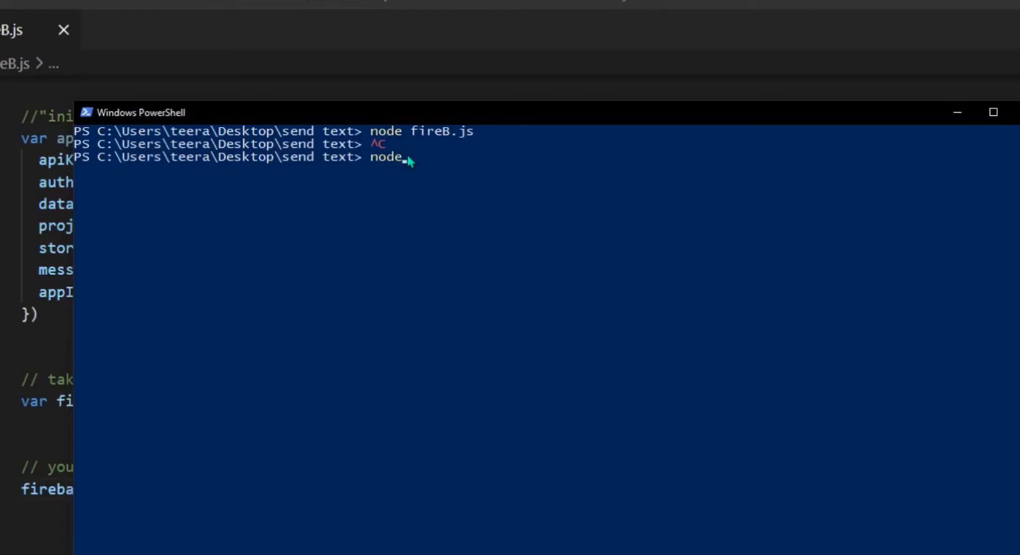
type("fi")
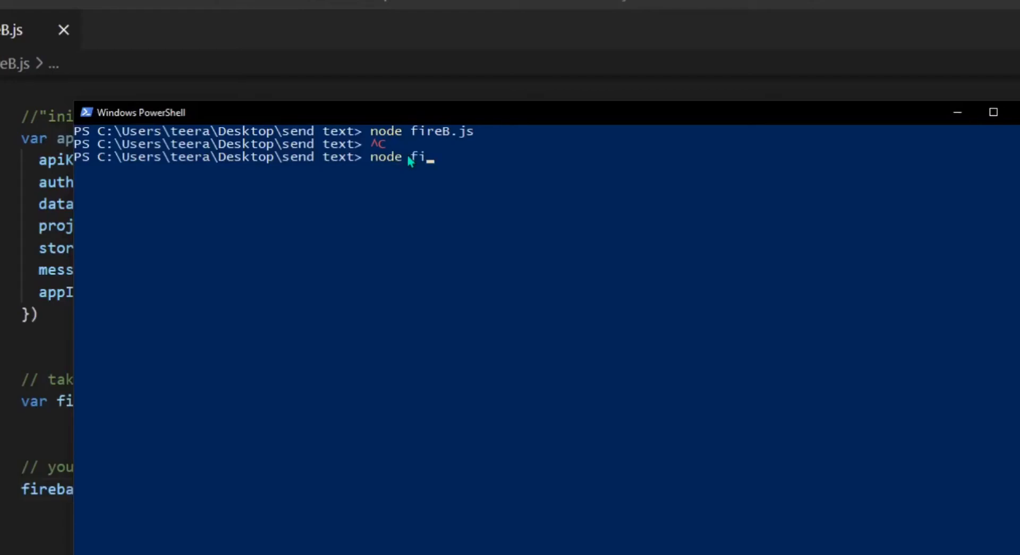
type("re")
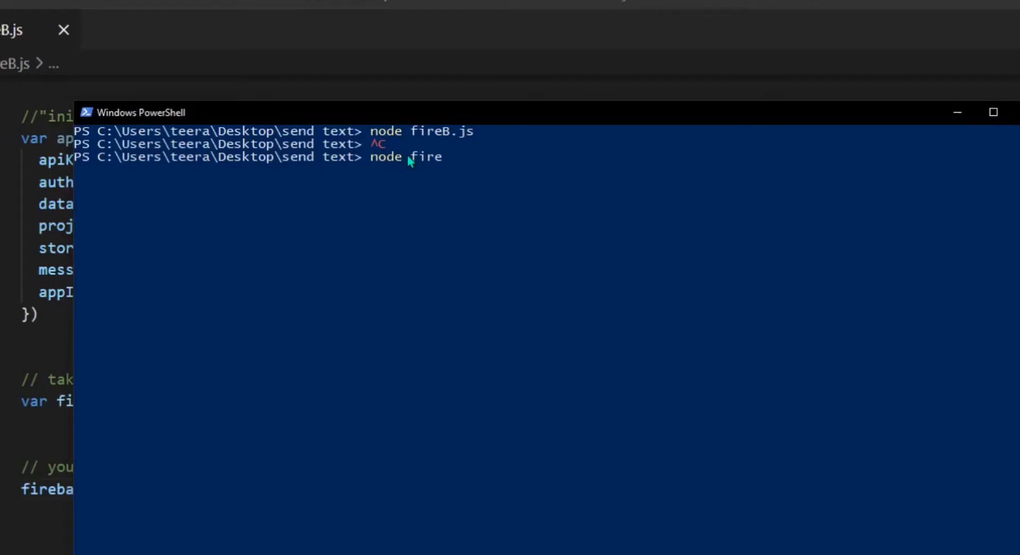
type("B.js")
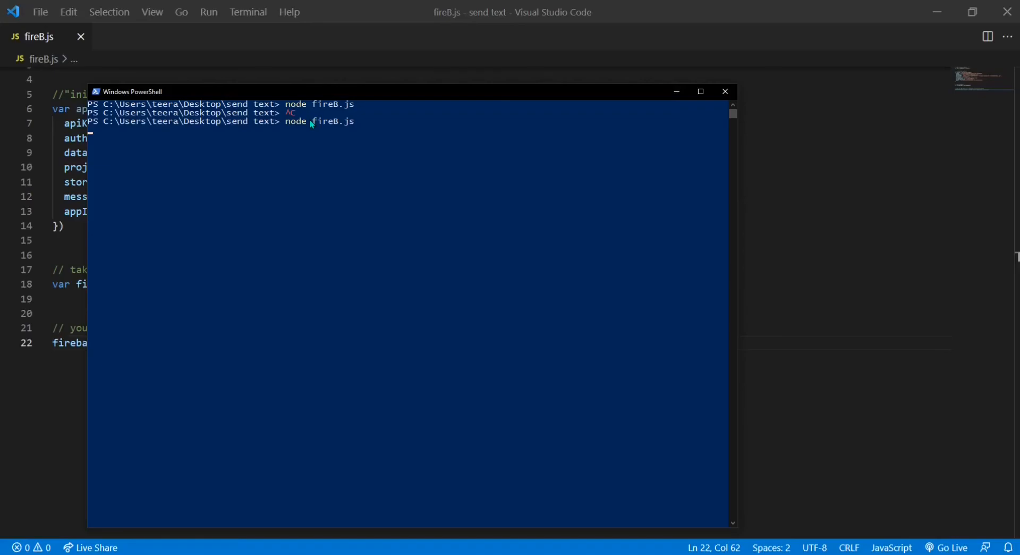
mouse_move(469, 534)
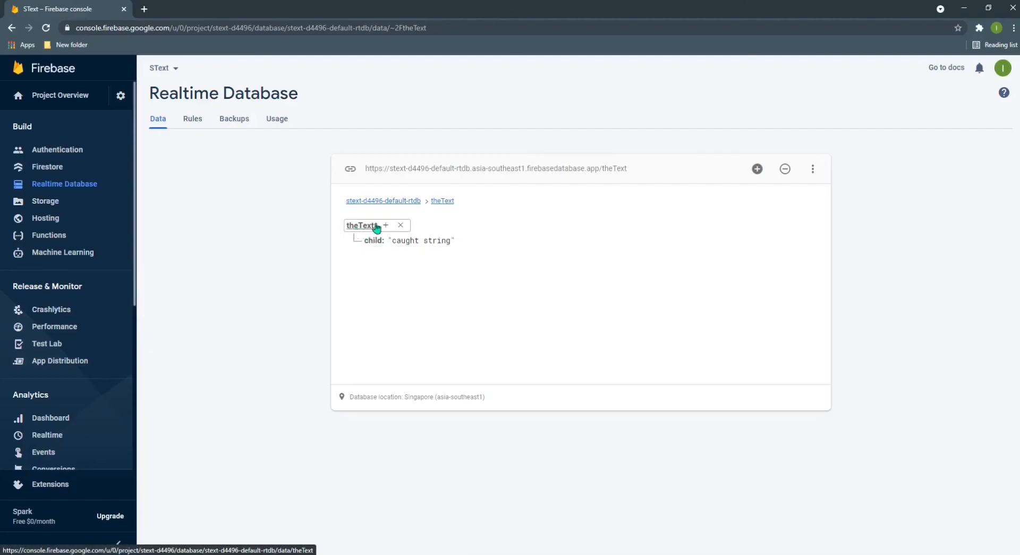
left_click(373, 240)
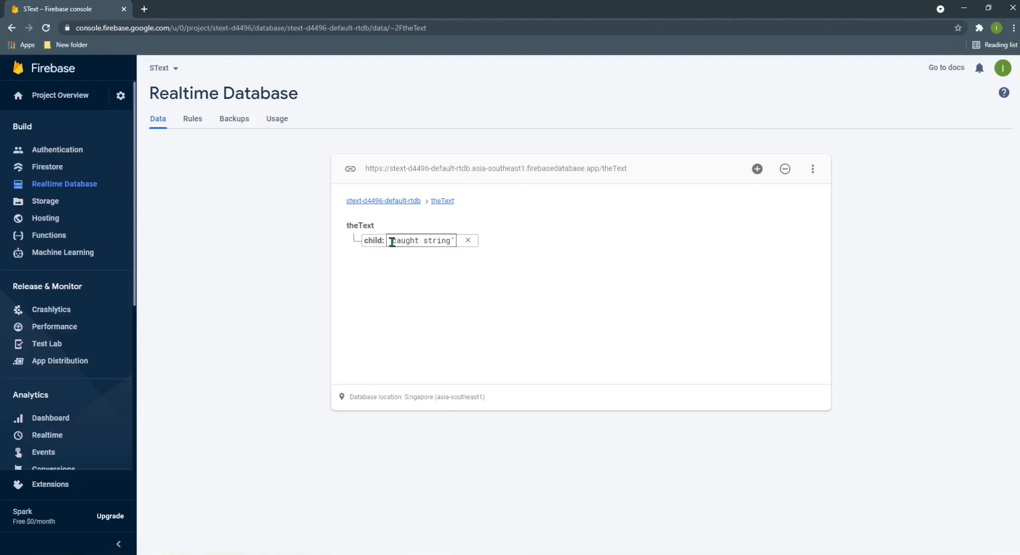
left_click(549, 347)
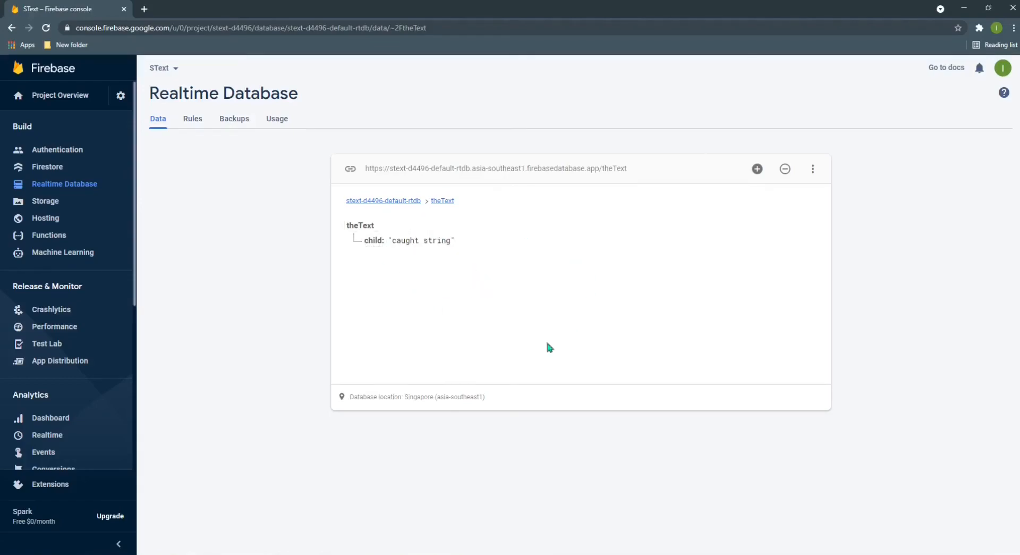
mouse_move(363, 283)
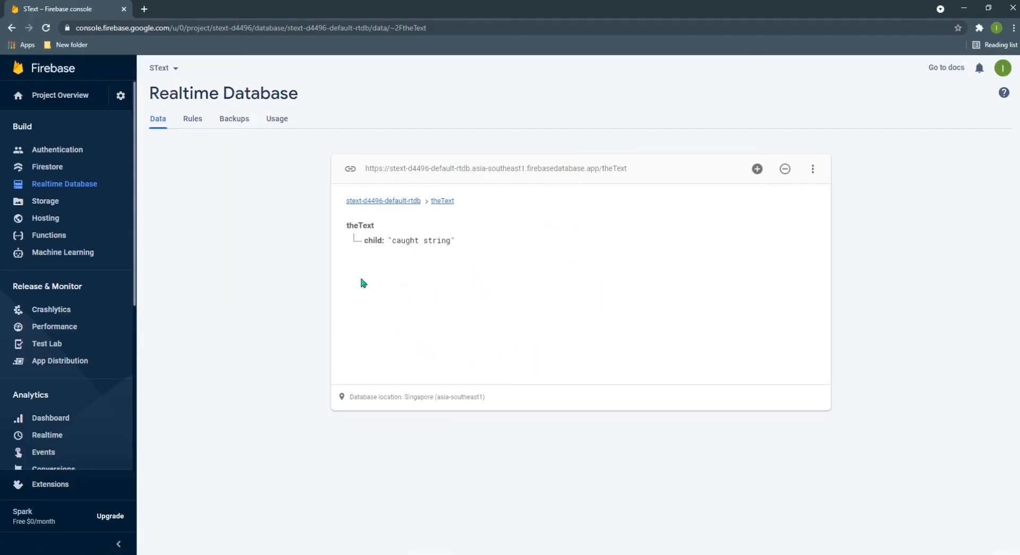
mouse_move(379, 455)
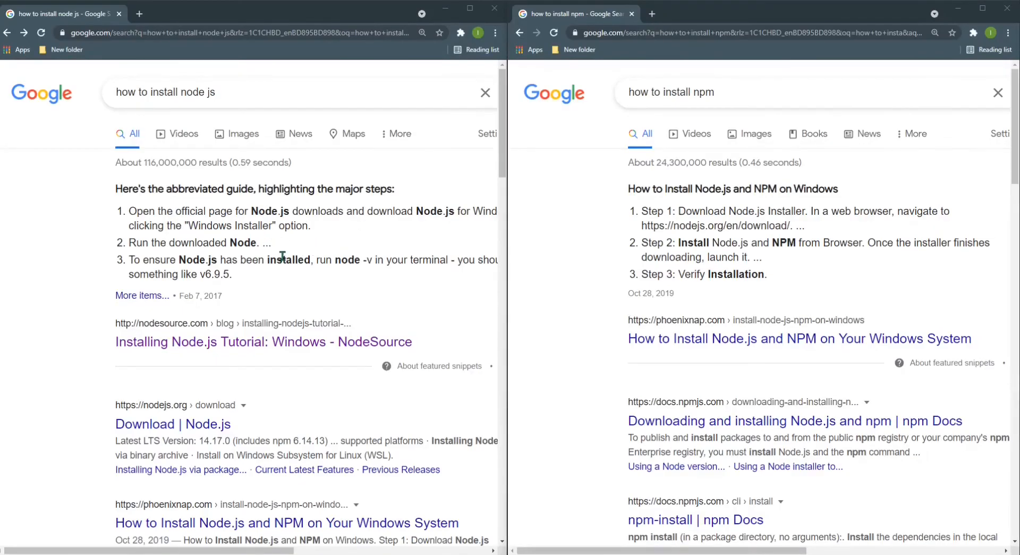
mouse_move(285, 156)
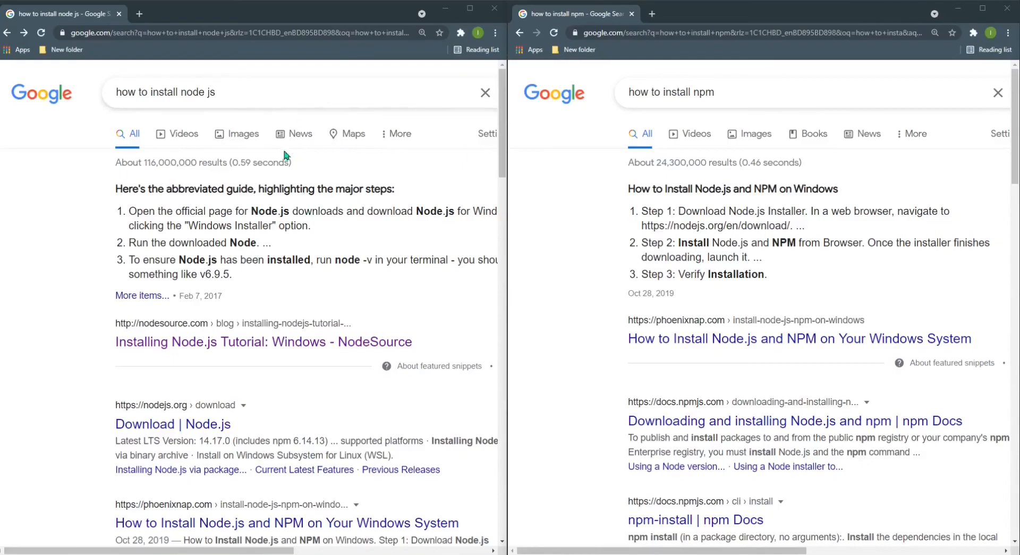
mouse_move(331, 133)
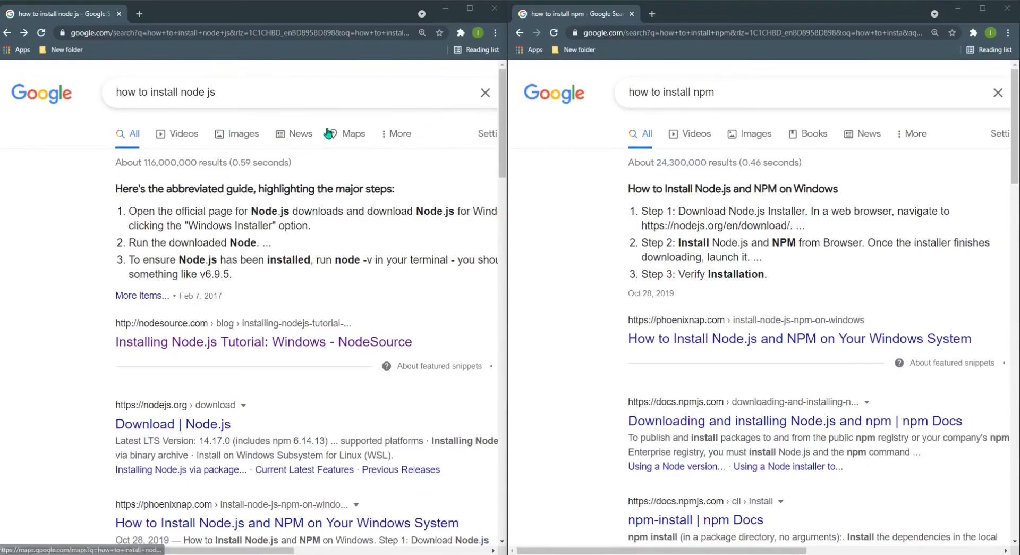
double_click(703, 92)
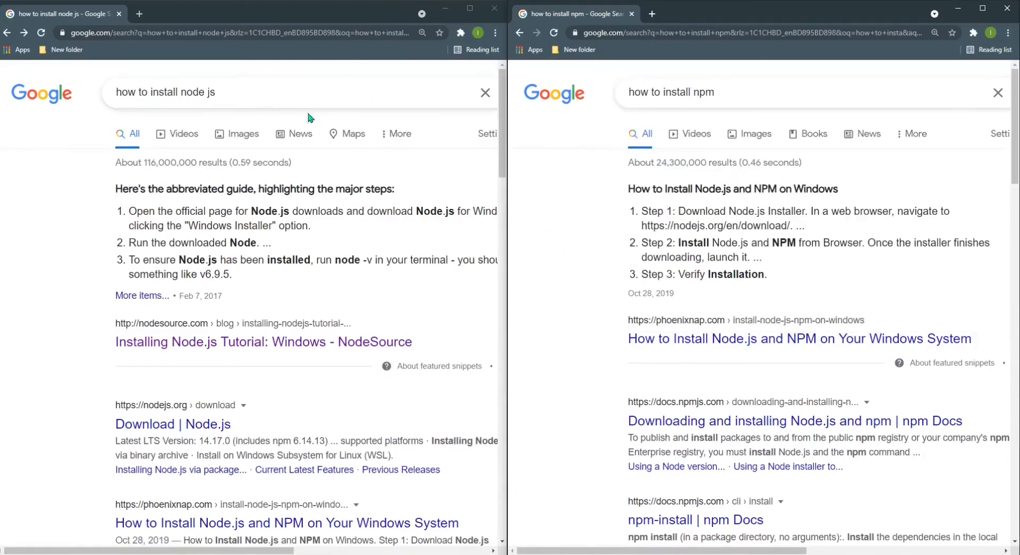
mouse_move(279, 165)
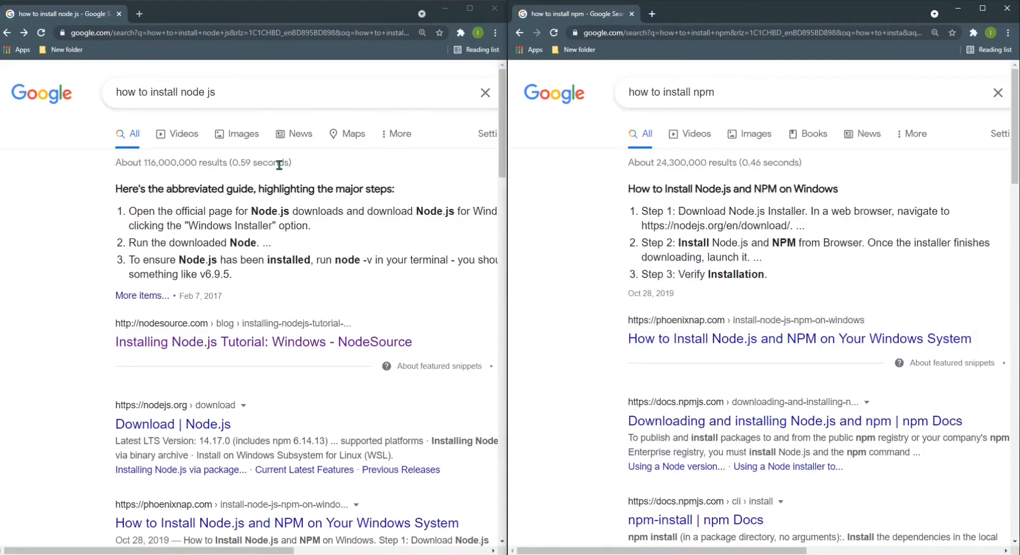
mouse_move(618, 139)
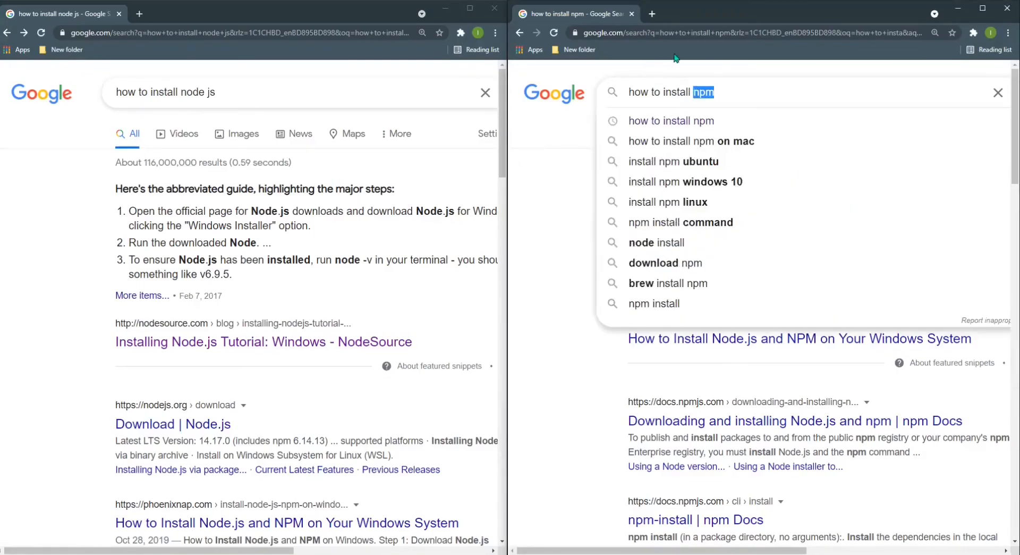
mouse_move(534, 221)
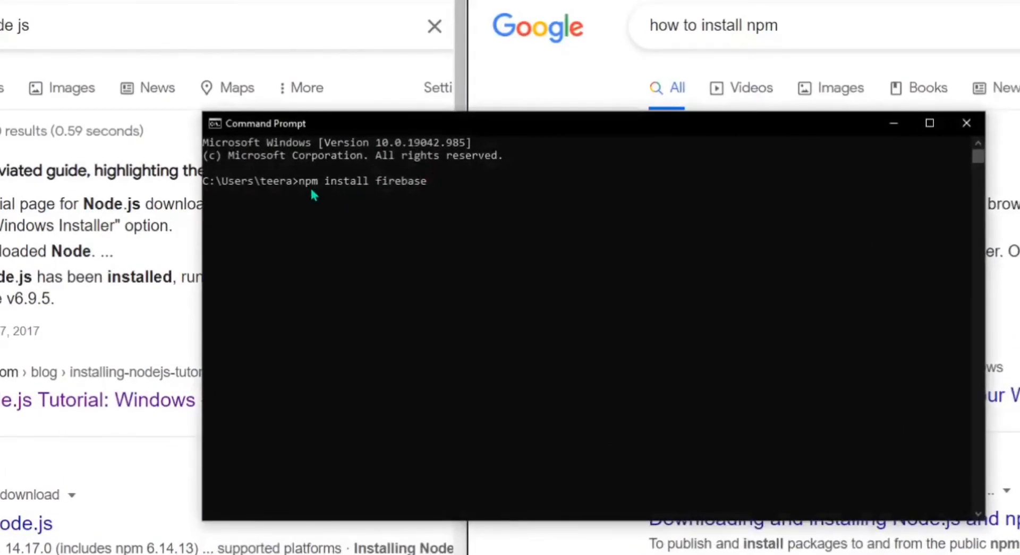
mouse_move(417, 192)
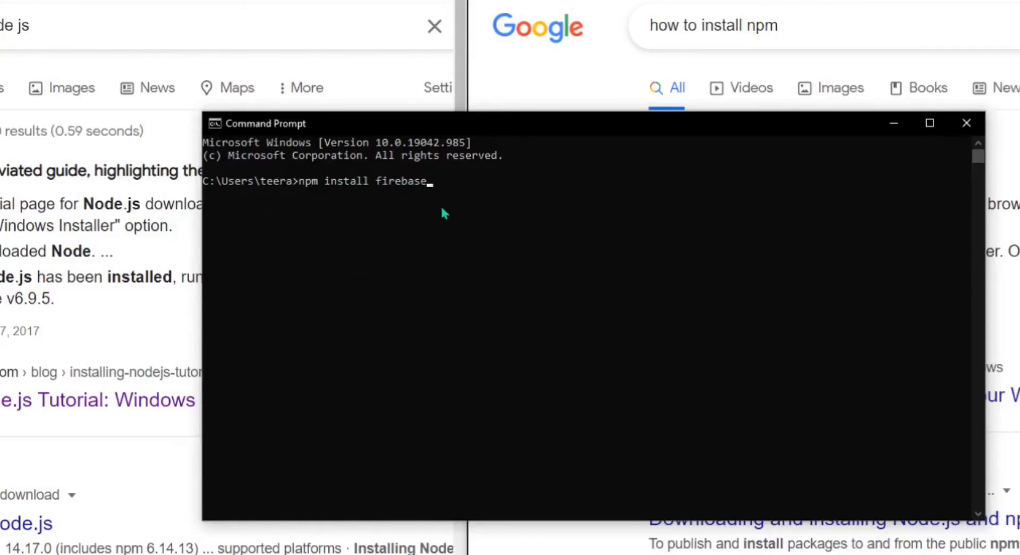
mouse_move(444, 227)
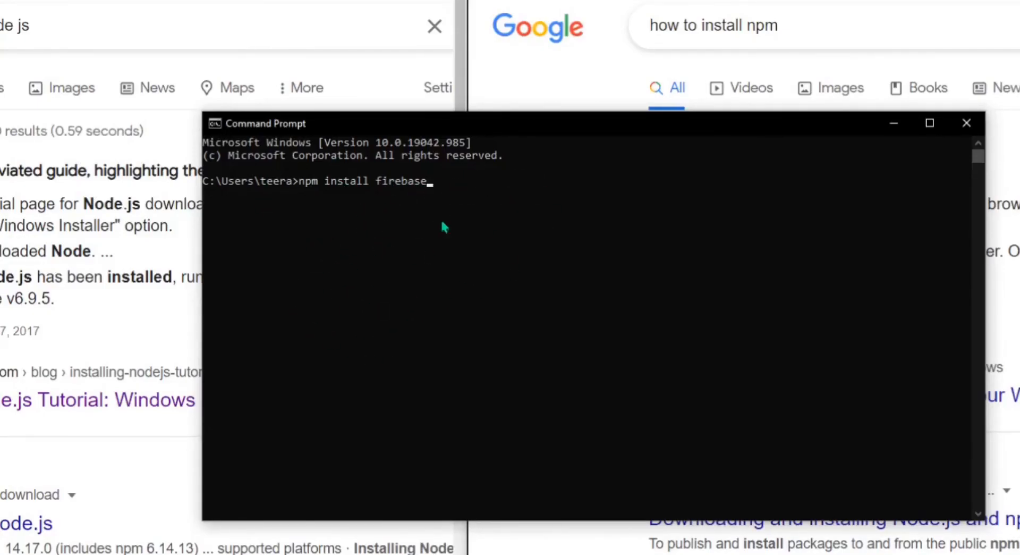
mouse_move(575, 192)
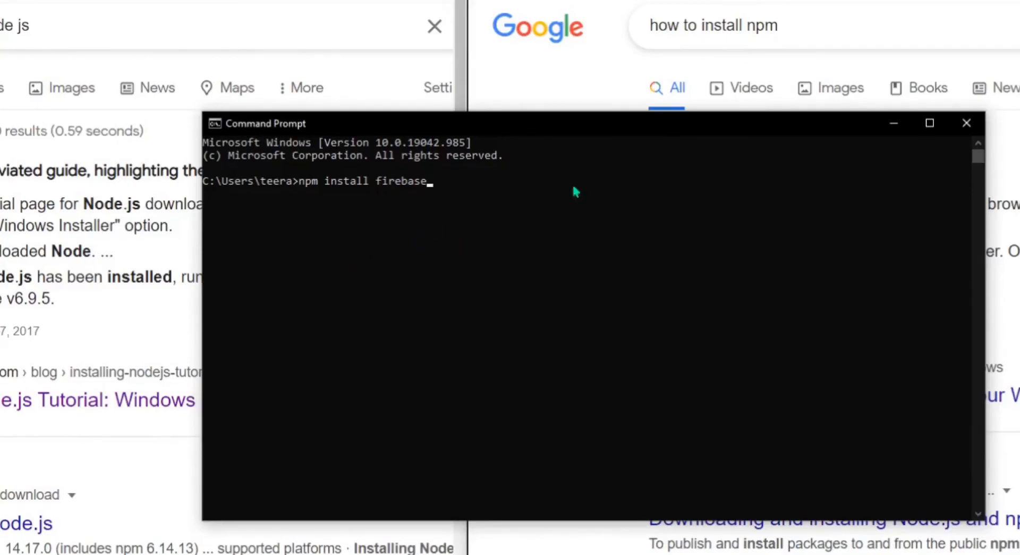
mouse_move(809, 154)
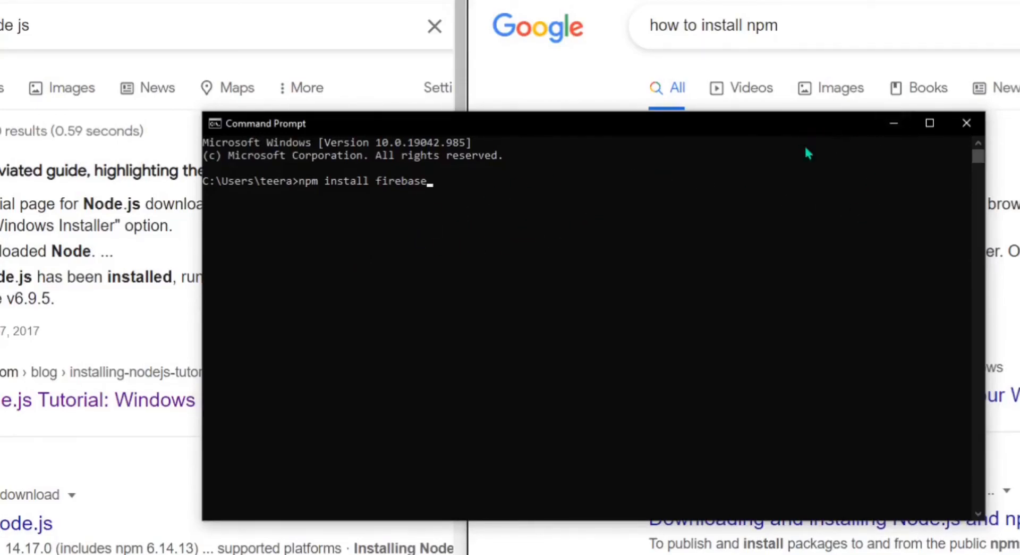
mouse_move(670, 163)
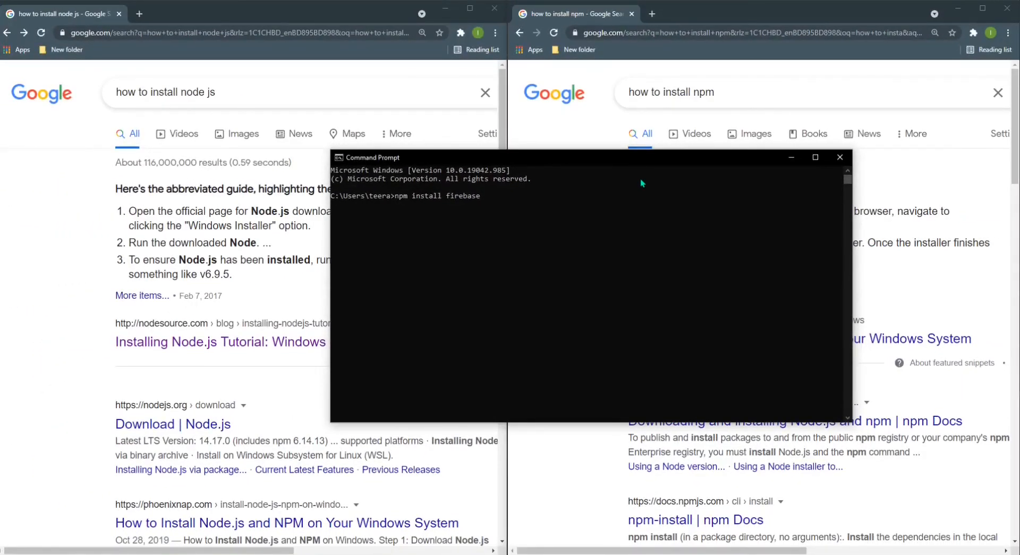
mouse_move(579, 215)
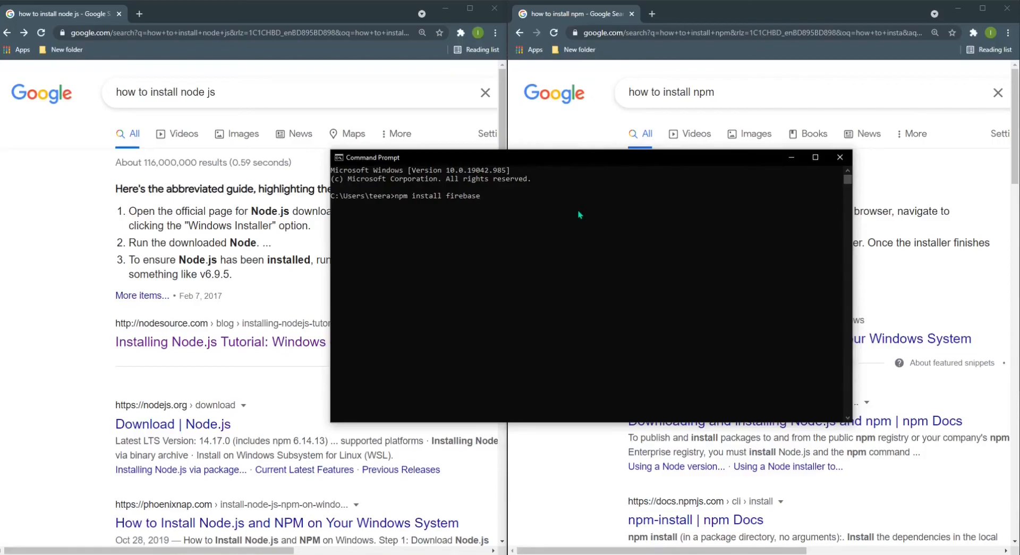
mouse_move(407, 206)
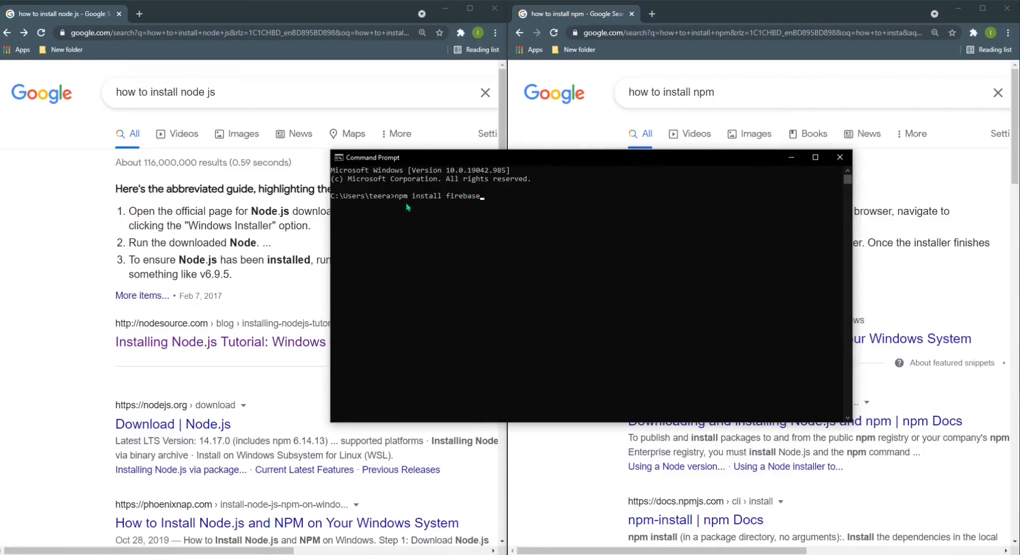
mouse_move(473, 208)
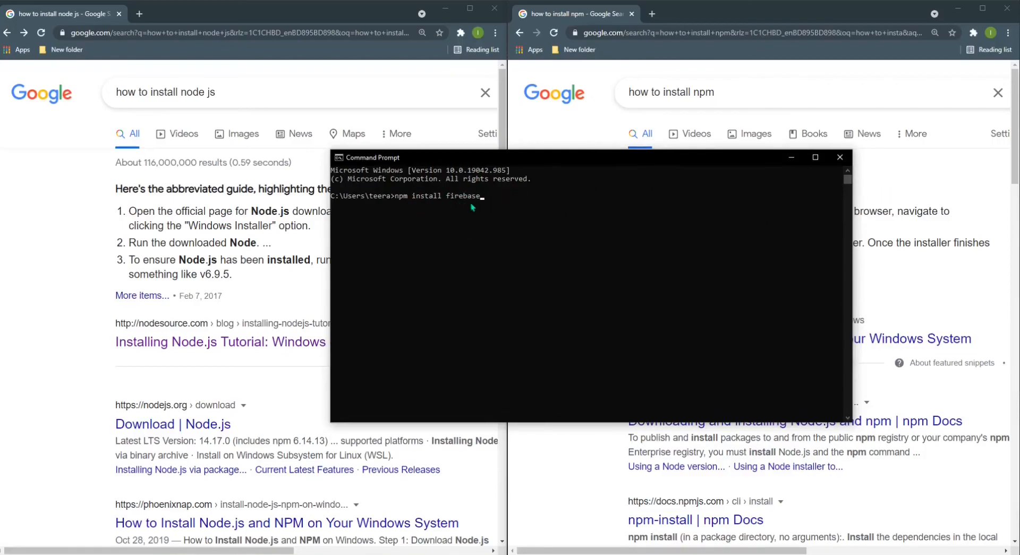
mouse_move(408, 206)
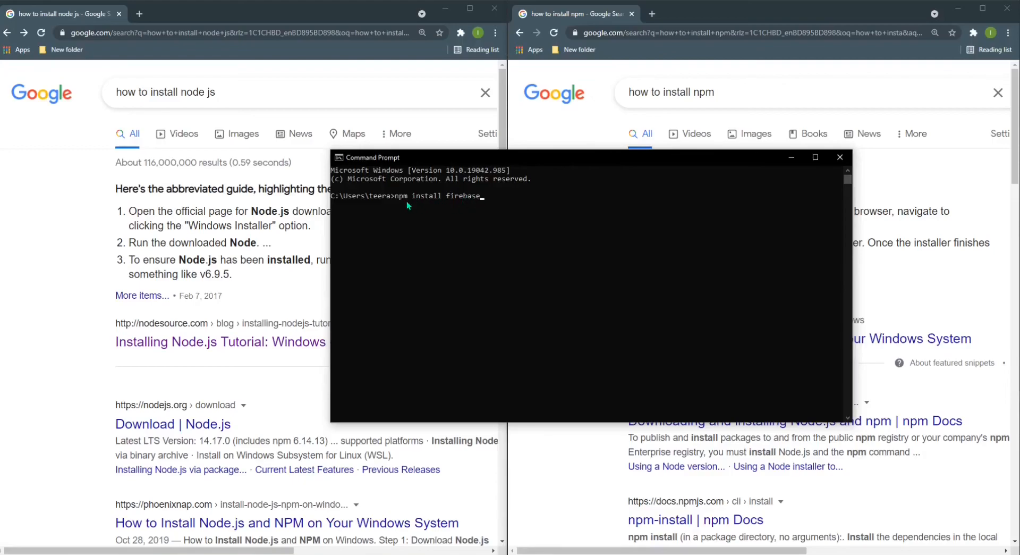
mouse_move(800, 170)
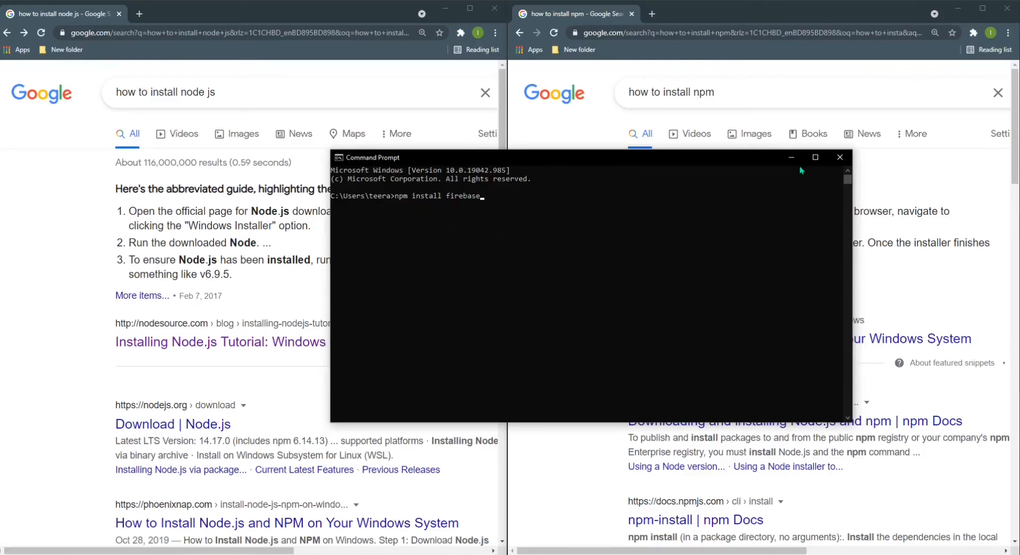
mouse_move(516, 218)
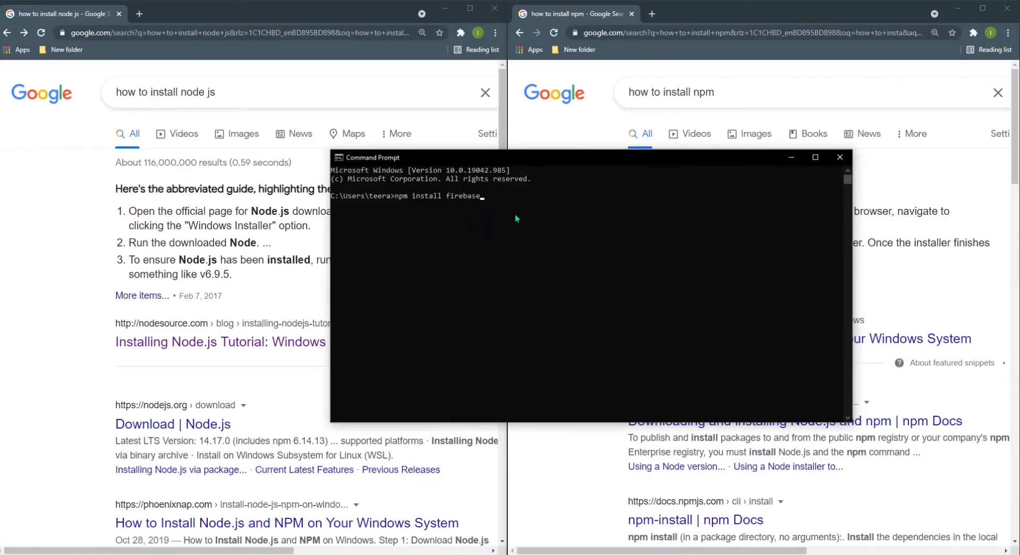